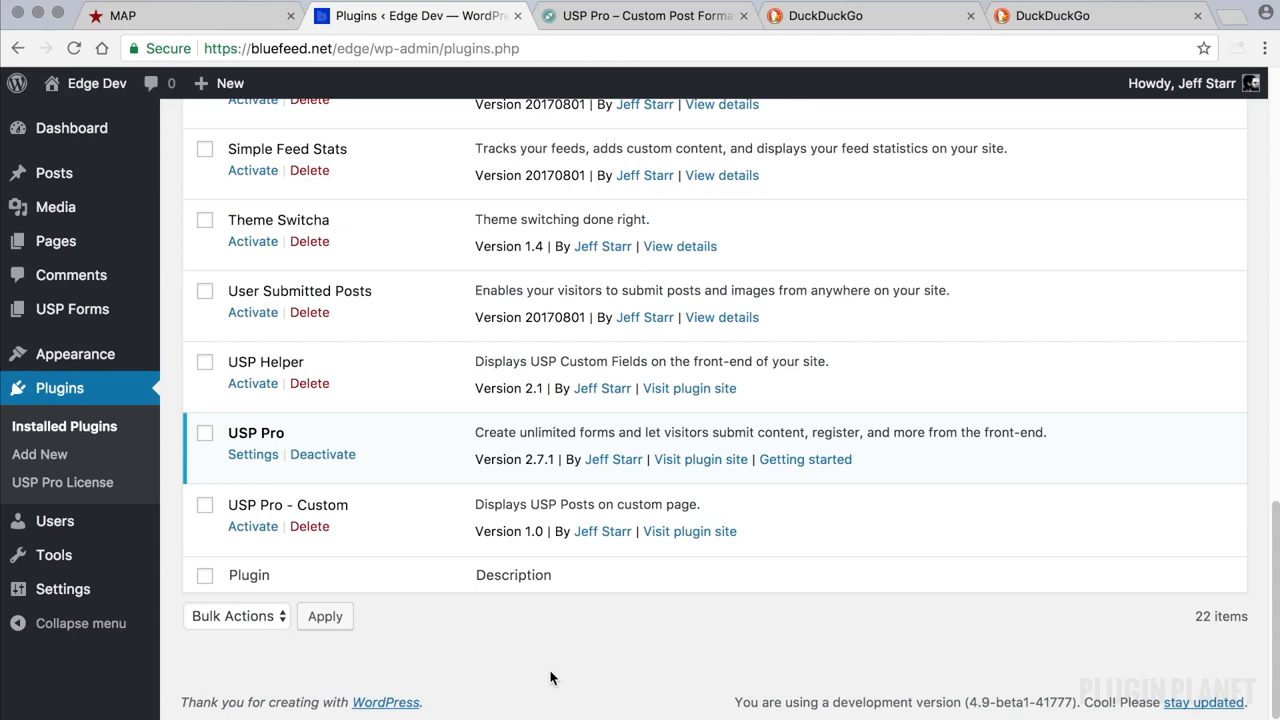
mouse_move(292, 440)
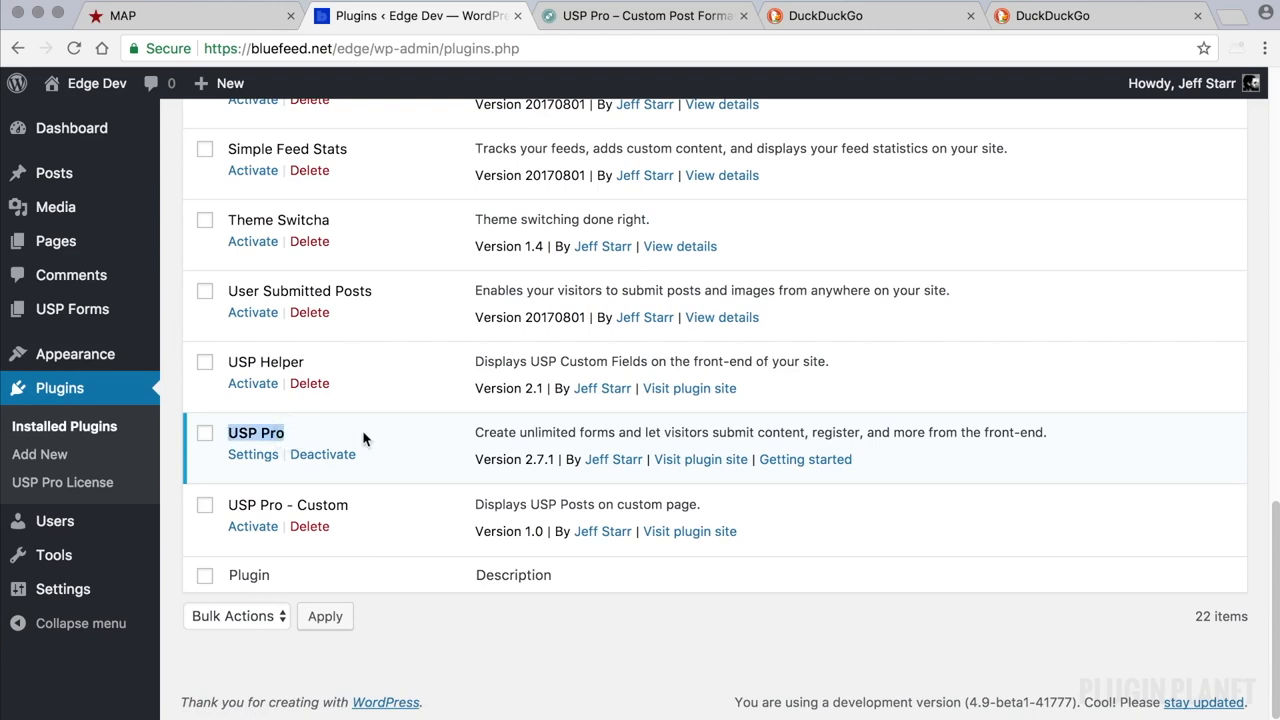
mouse_move(112, 336)
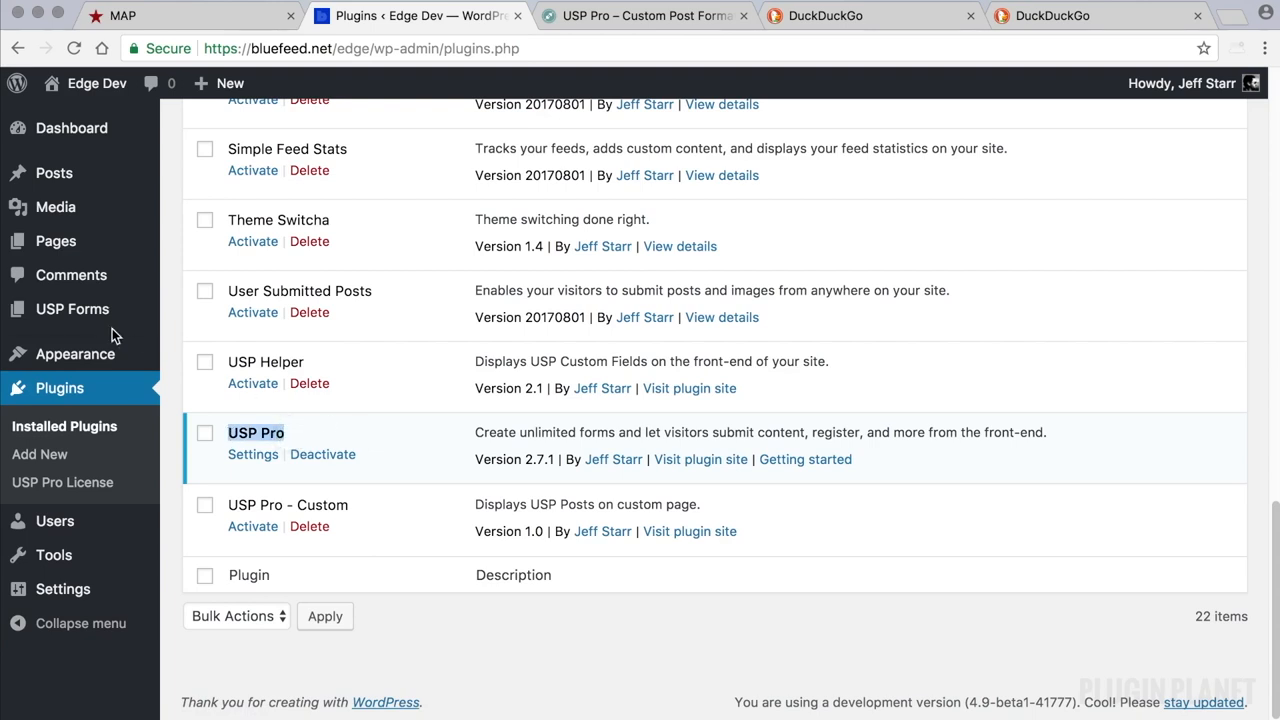
Step: Create a new USP form titled 'Custom Format Demo'
click(72, 308)
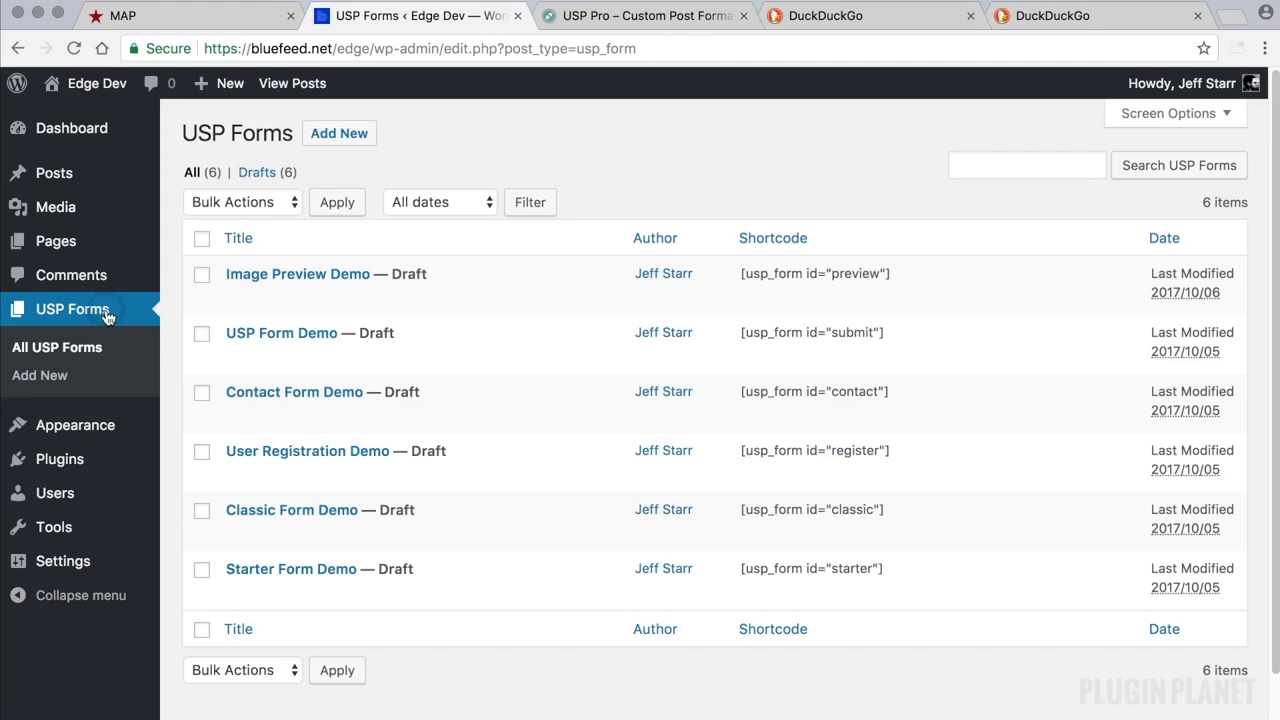
click(340, 132)
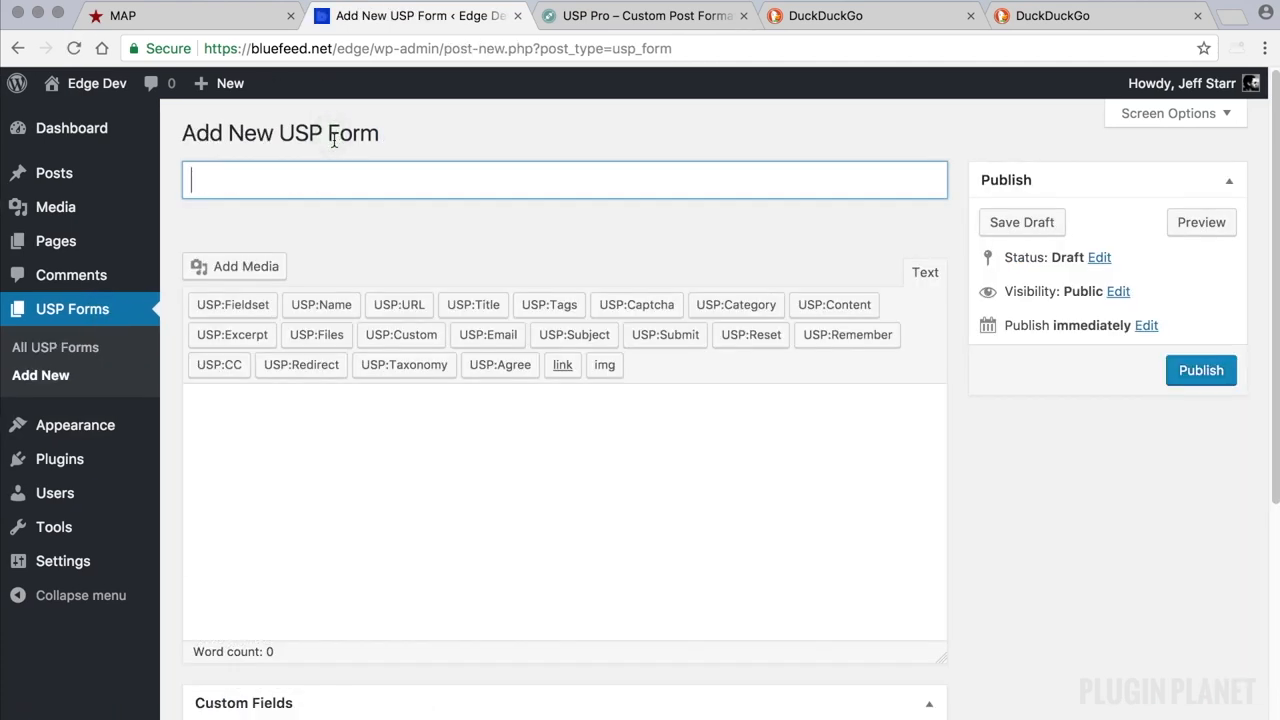
text(Custom Format Demo)
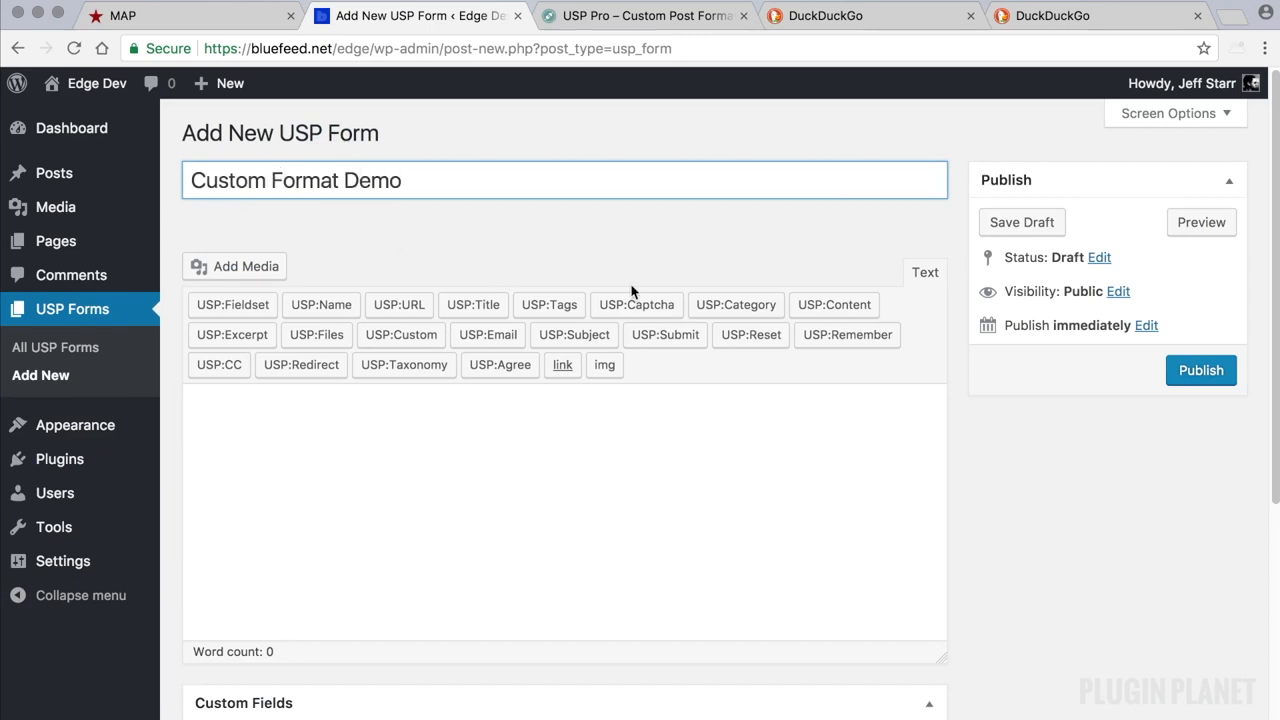
Step: Publish the form, then insert required usp_title and required plain-text usp_content shortcodes
click(1200, 370)
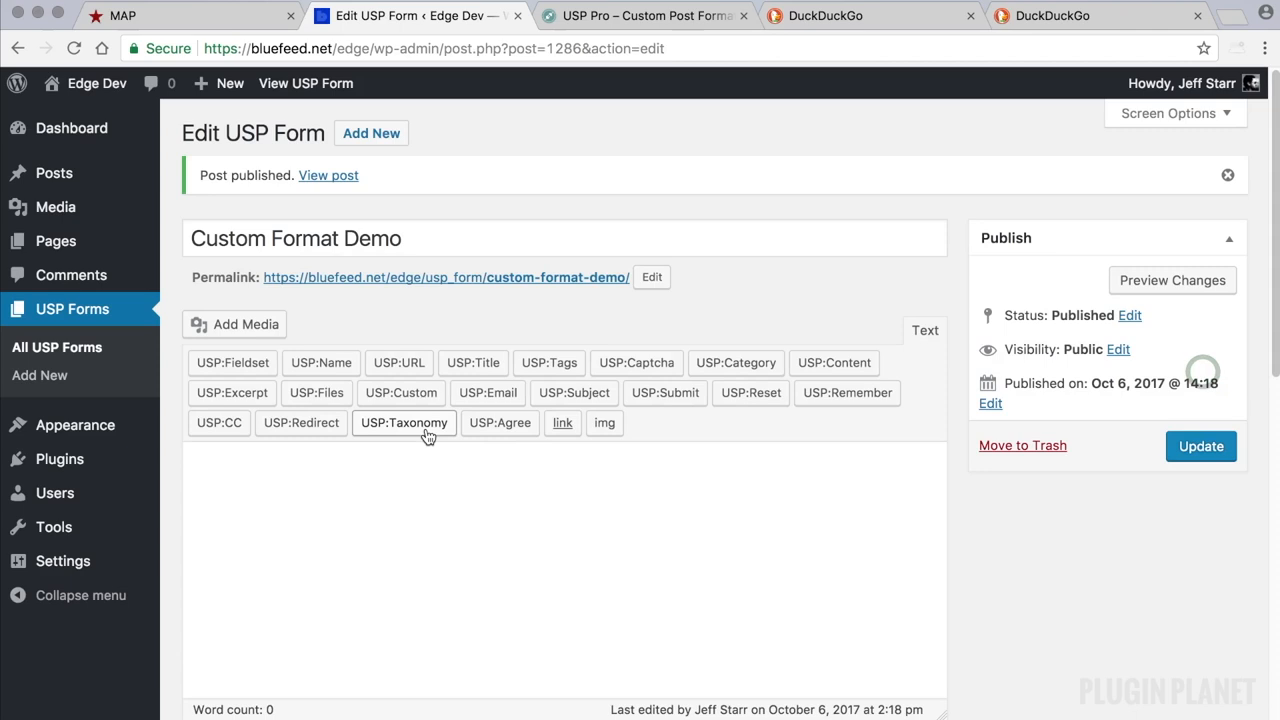
click(1228, 176)
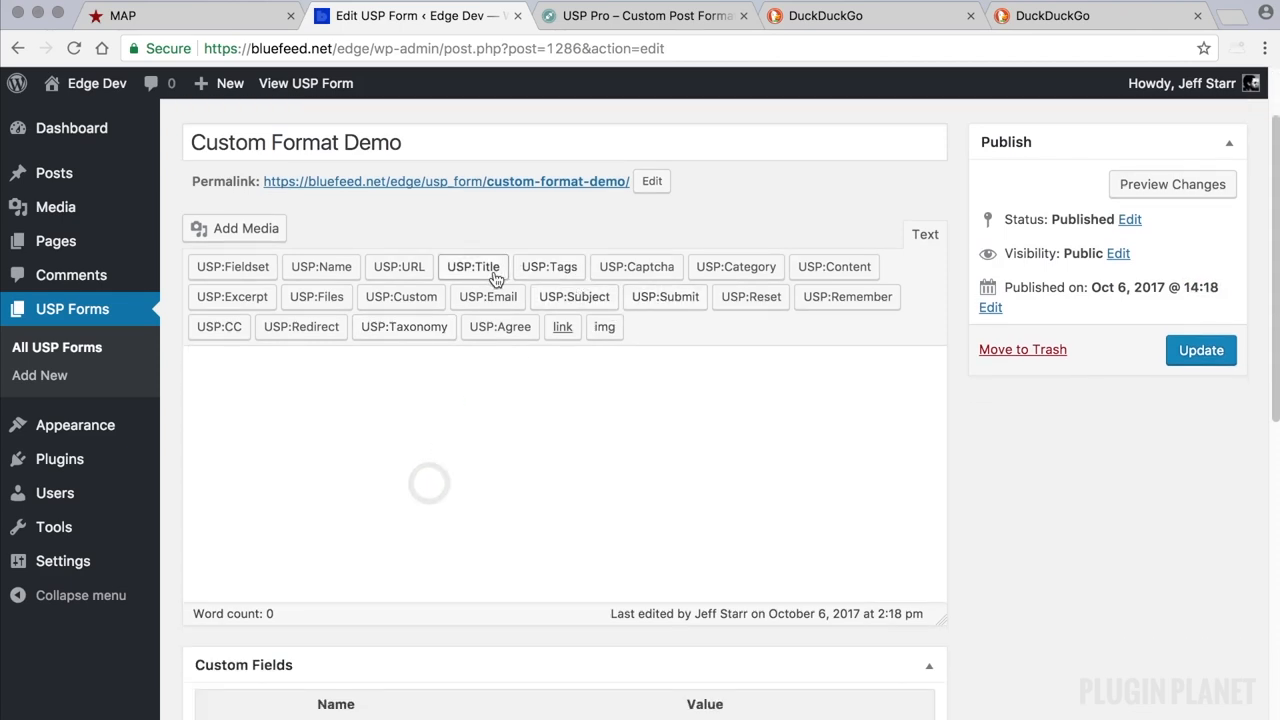
click(472, 266)
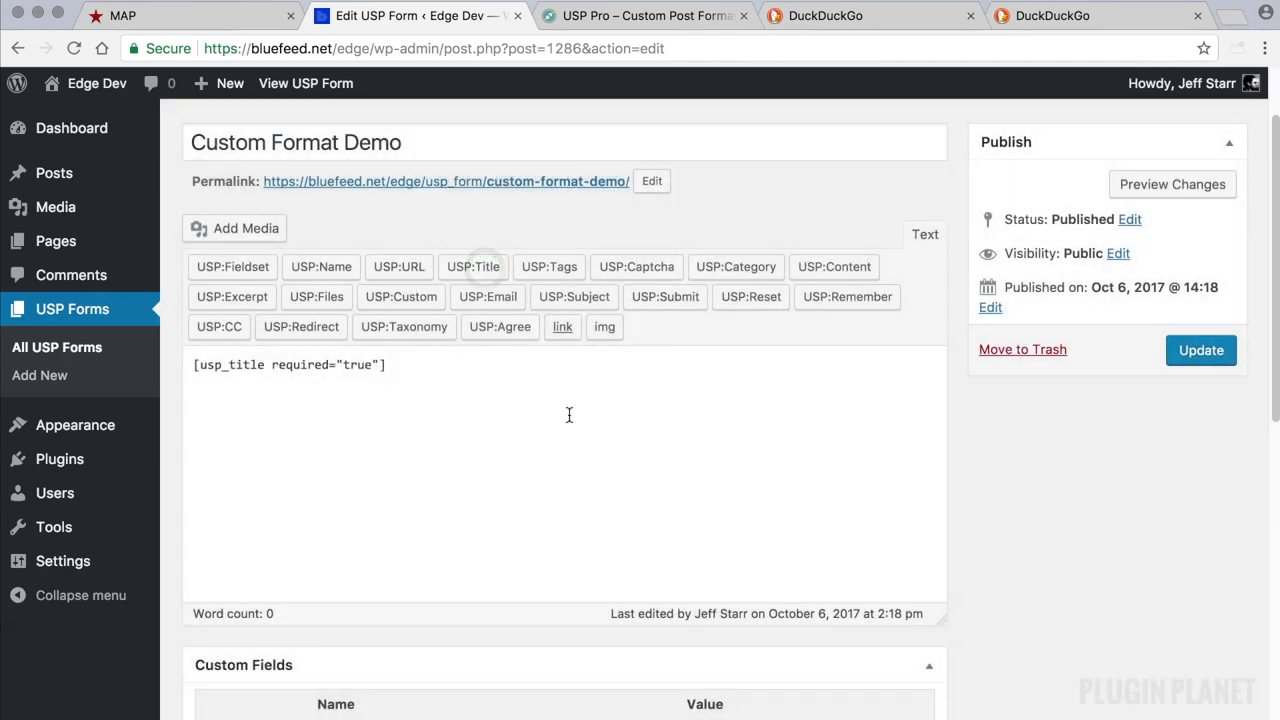
click(832, 266)
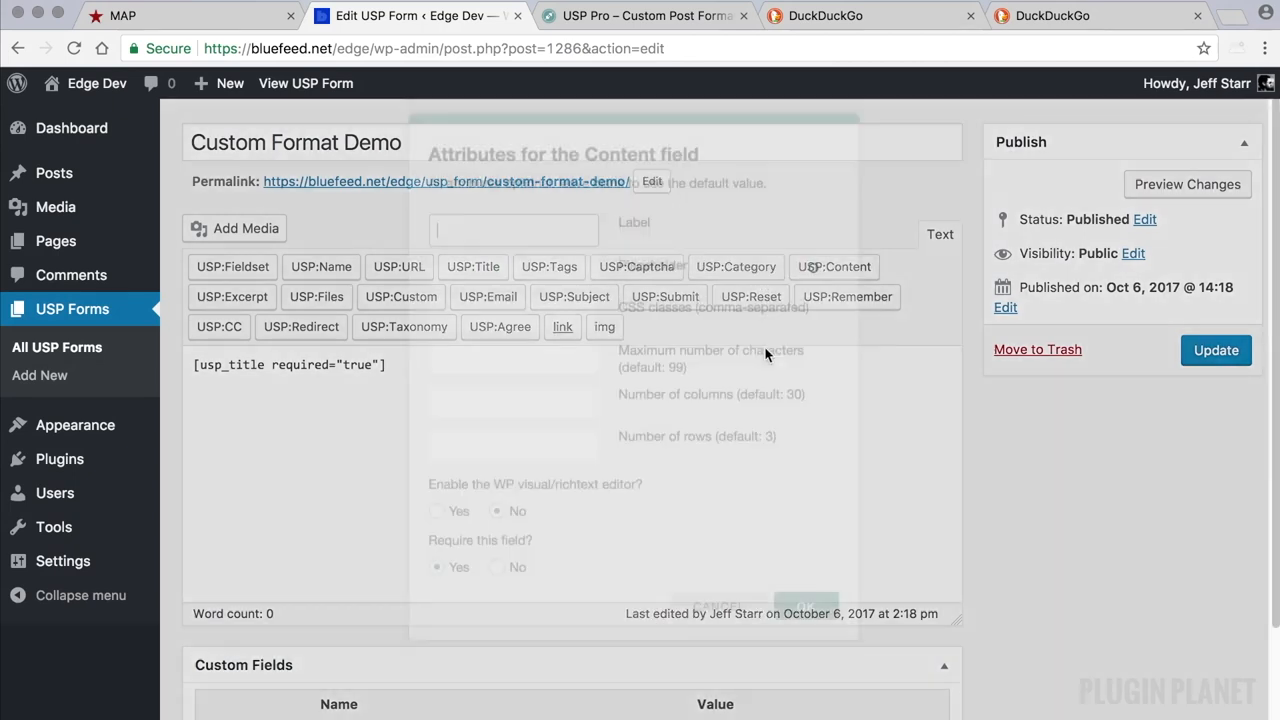
click(804, 608)
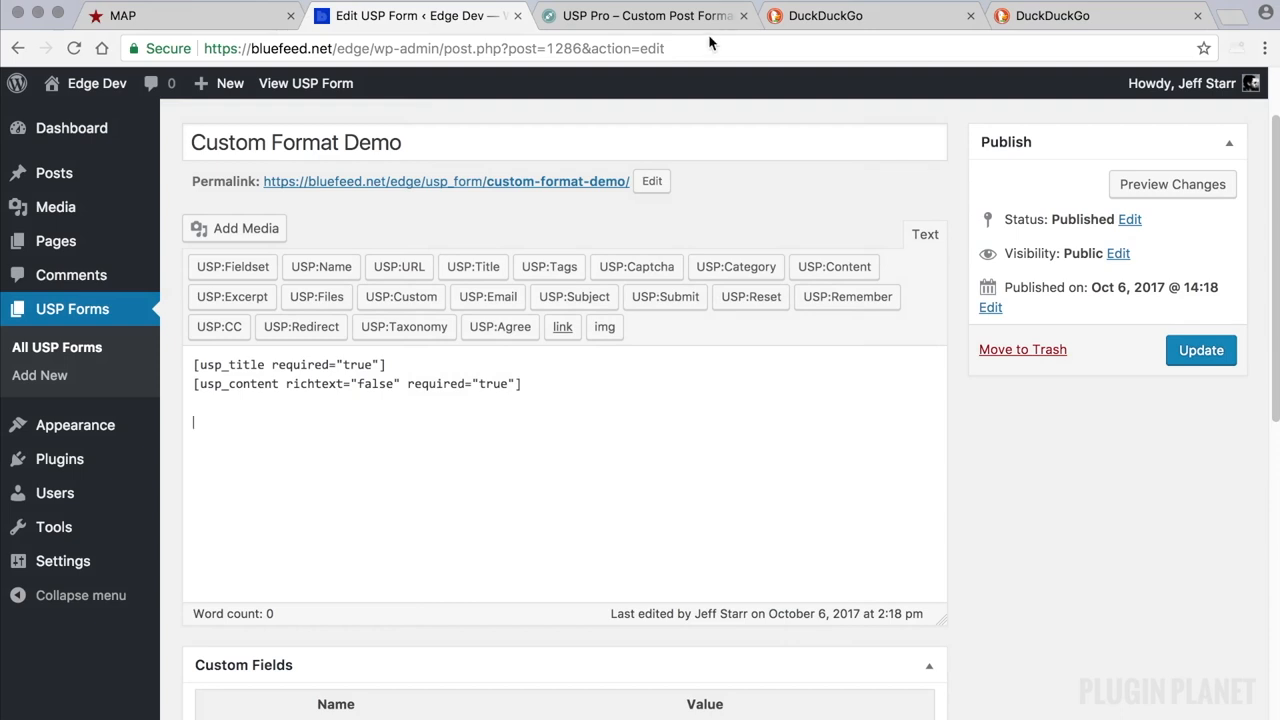
Step: Locate the hidden usp-custom-format input line in the Plugin Planet tutorial
click(644, 16)
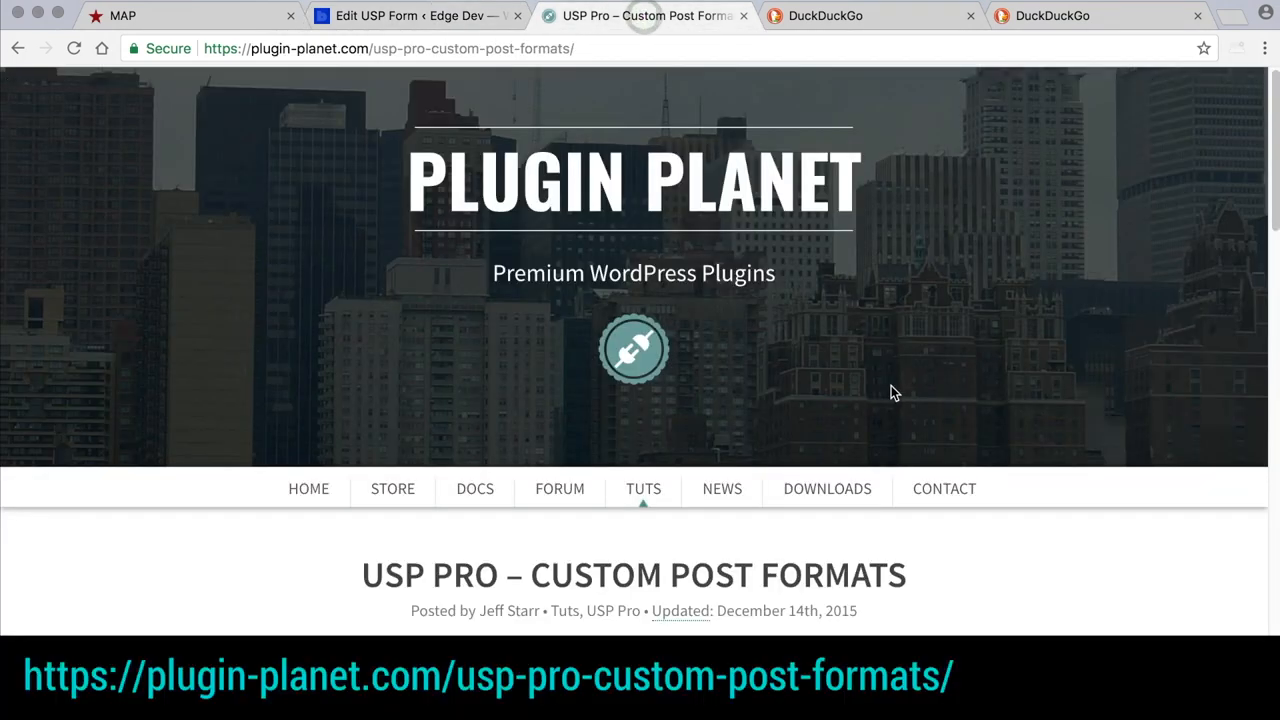
scroll(down, 3)
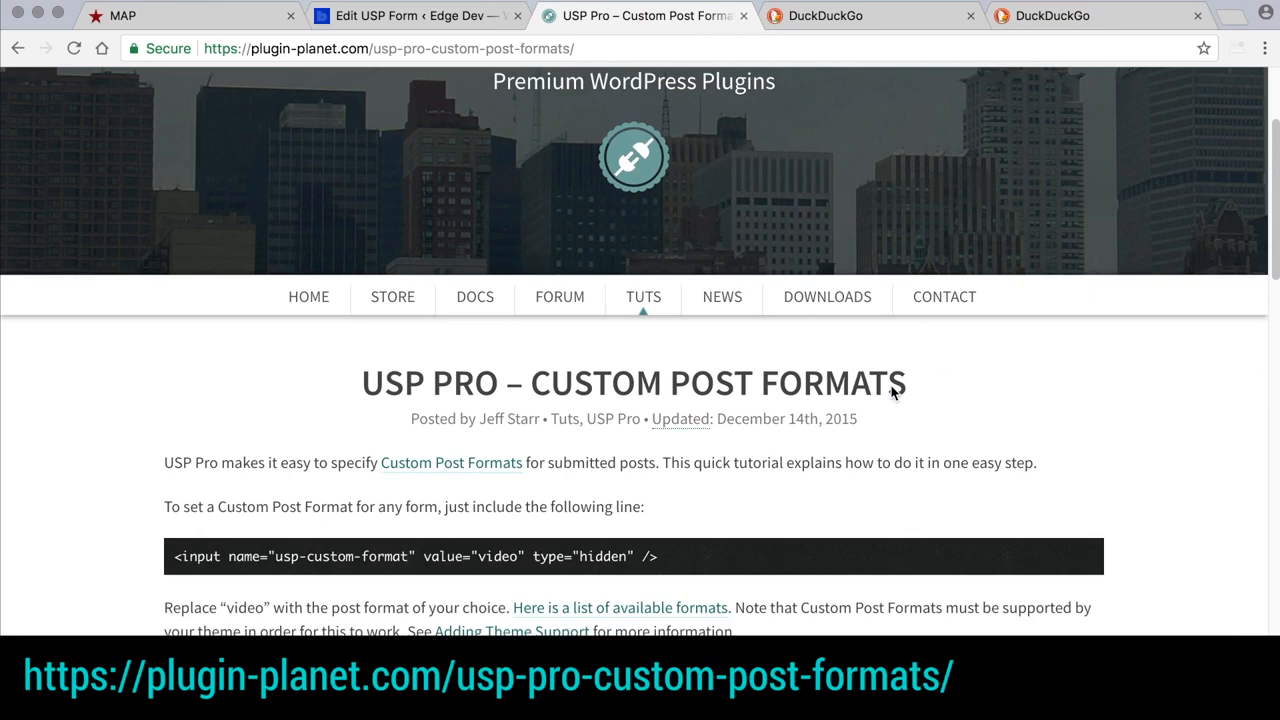
scroll(down, 3)
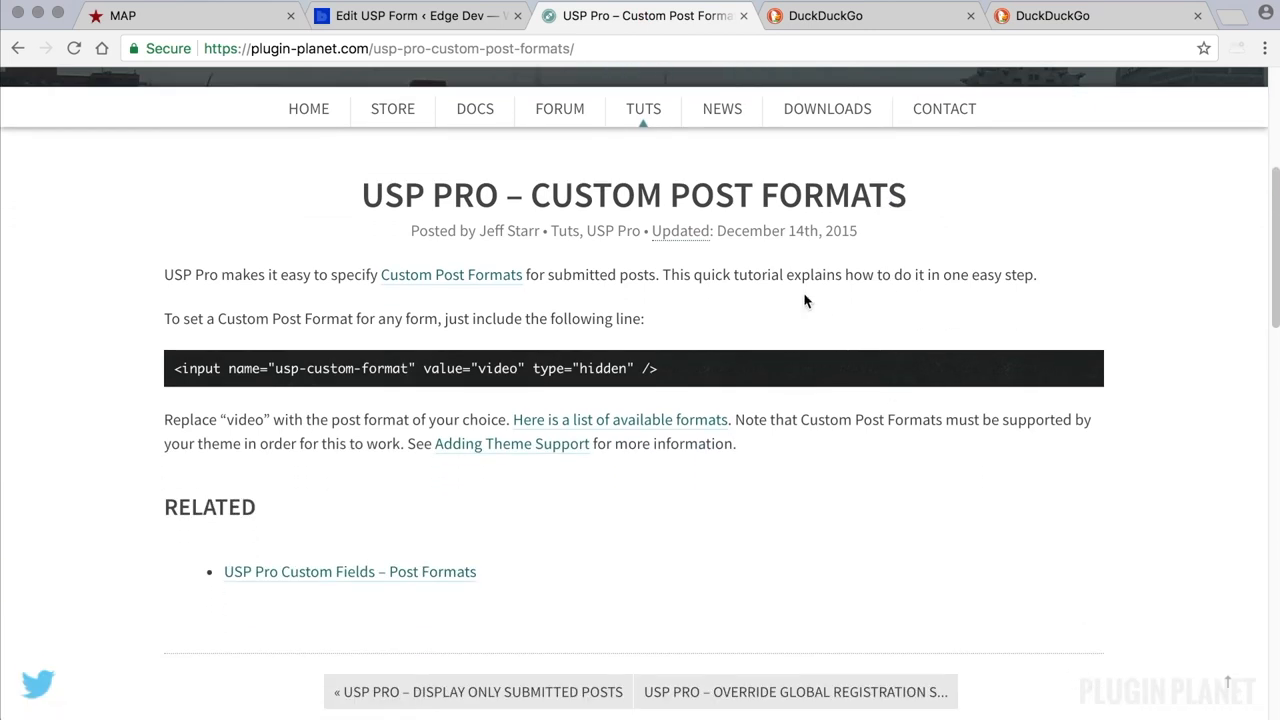
mouse_move(292, 312)
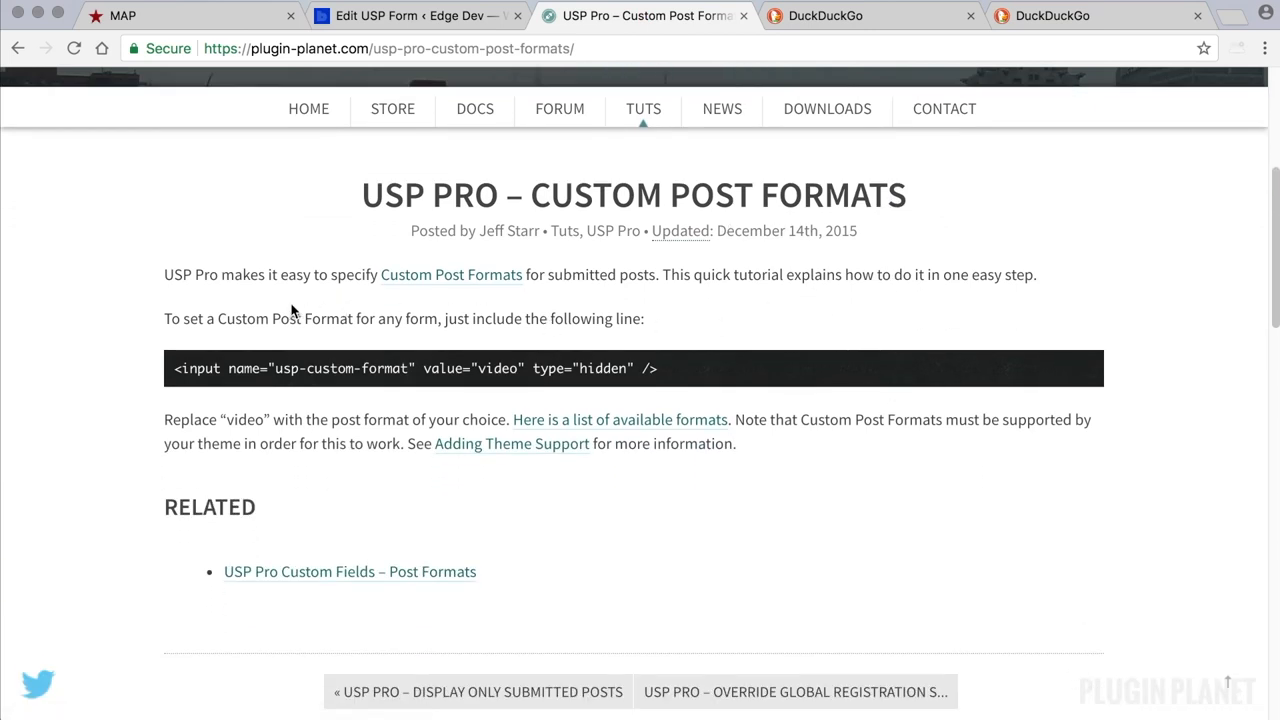
mouse_move(716, 370)
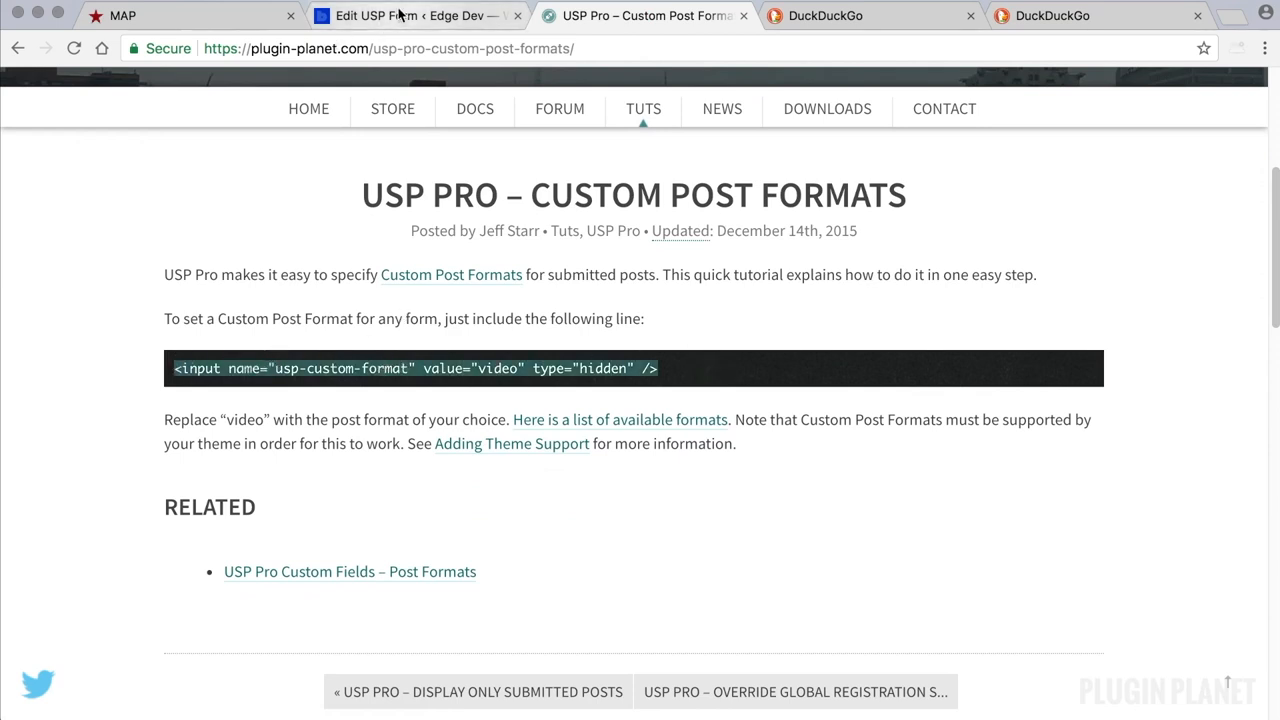
Step: Paste the hidden usp-custom-format input (value 'video') into the form and update it
click(410, 16)
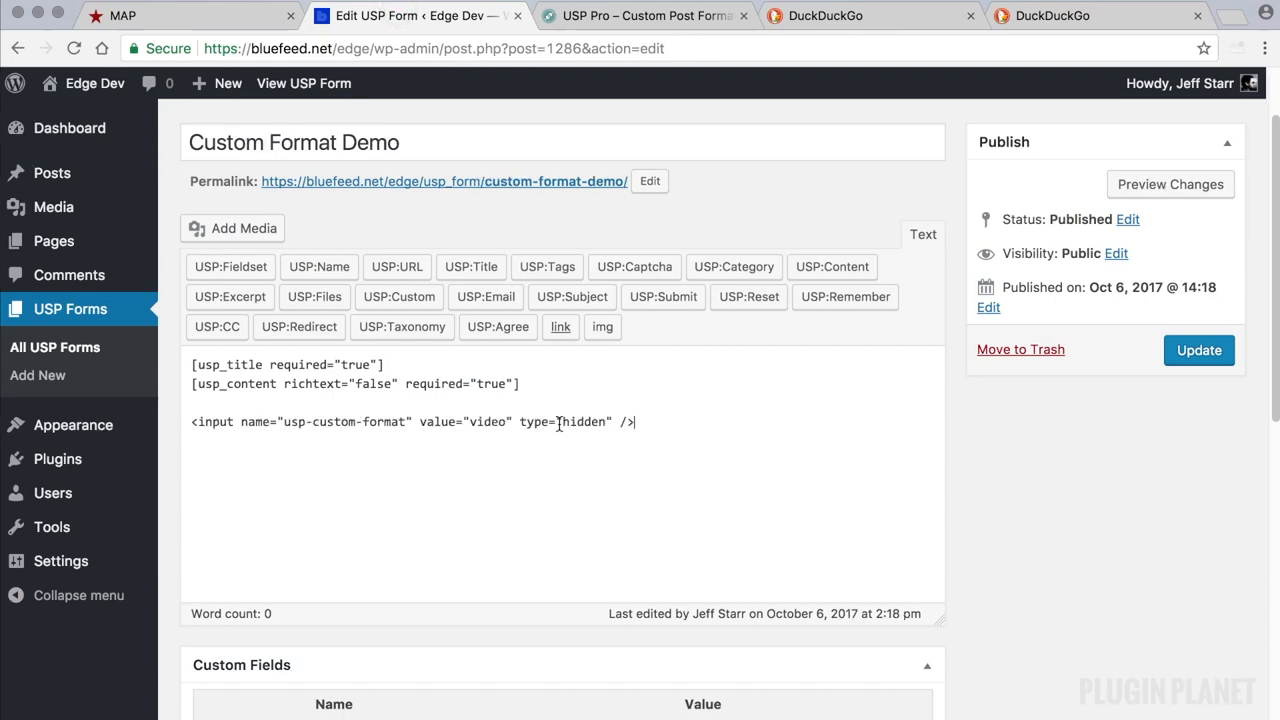
click(1200, 350)
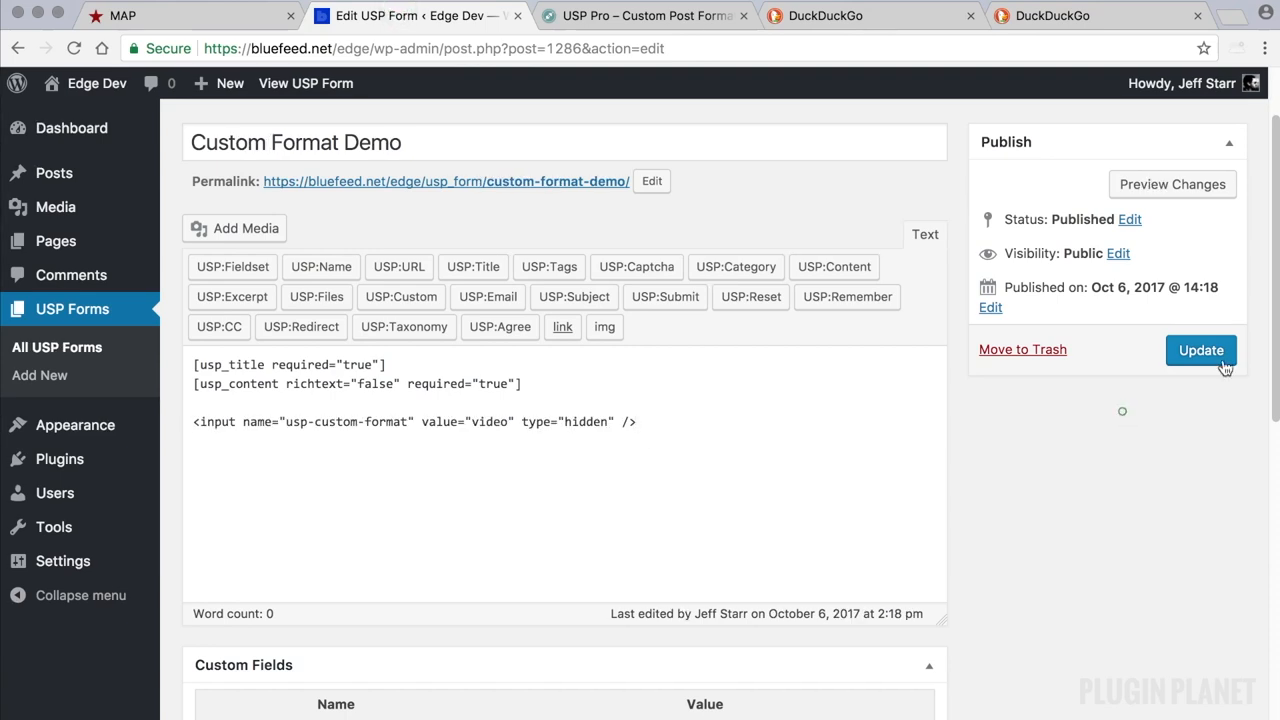
click(1200, 350)
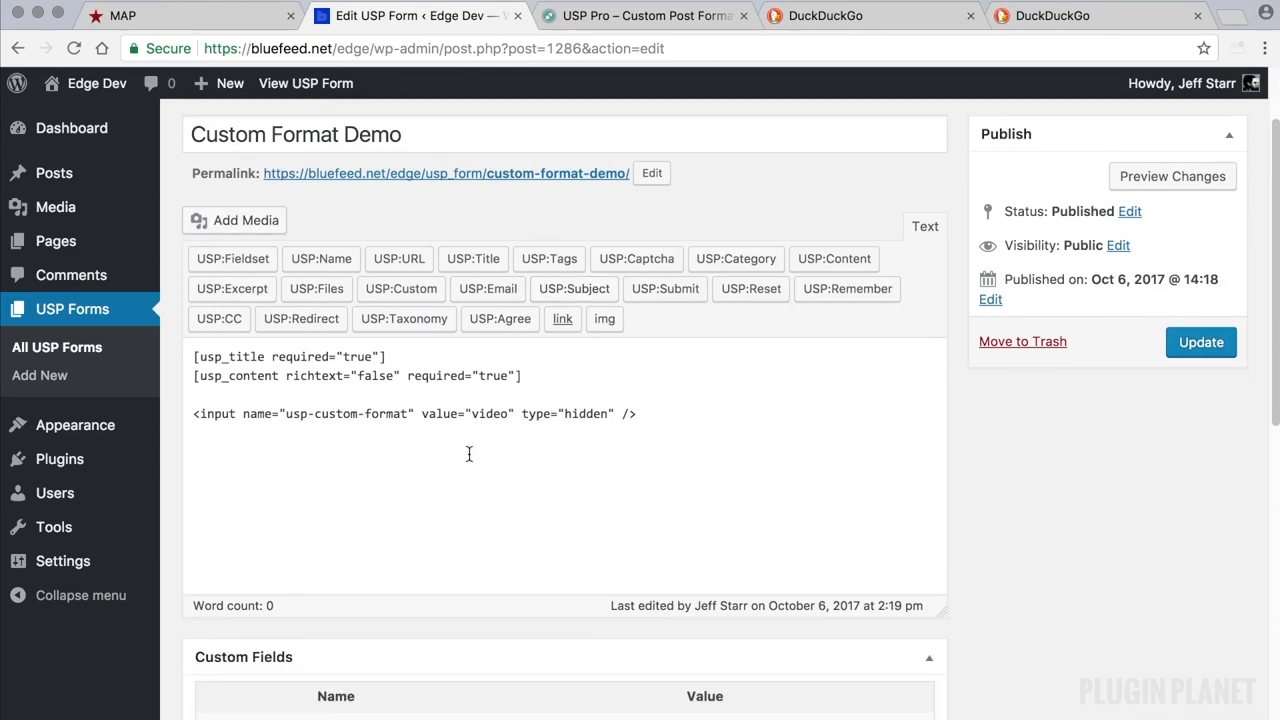
double_click(488, 412)
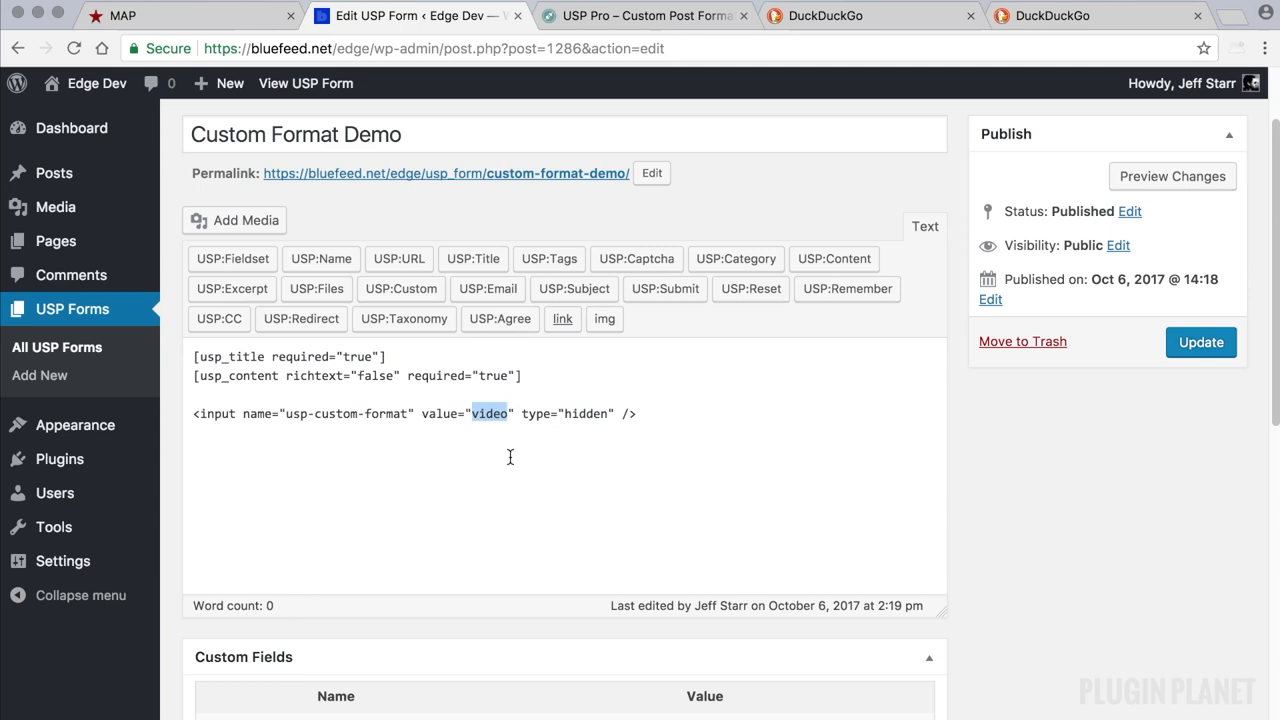
mouse_move(484, 434)
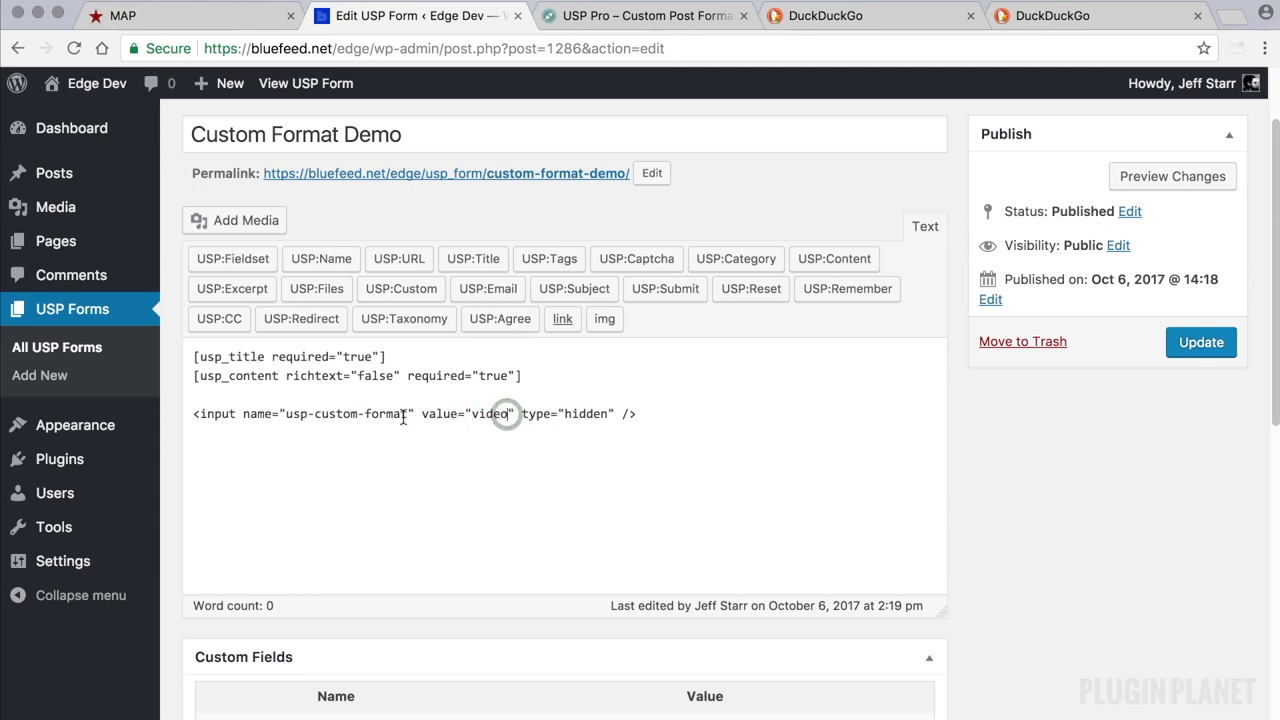
double_click(344, 412)
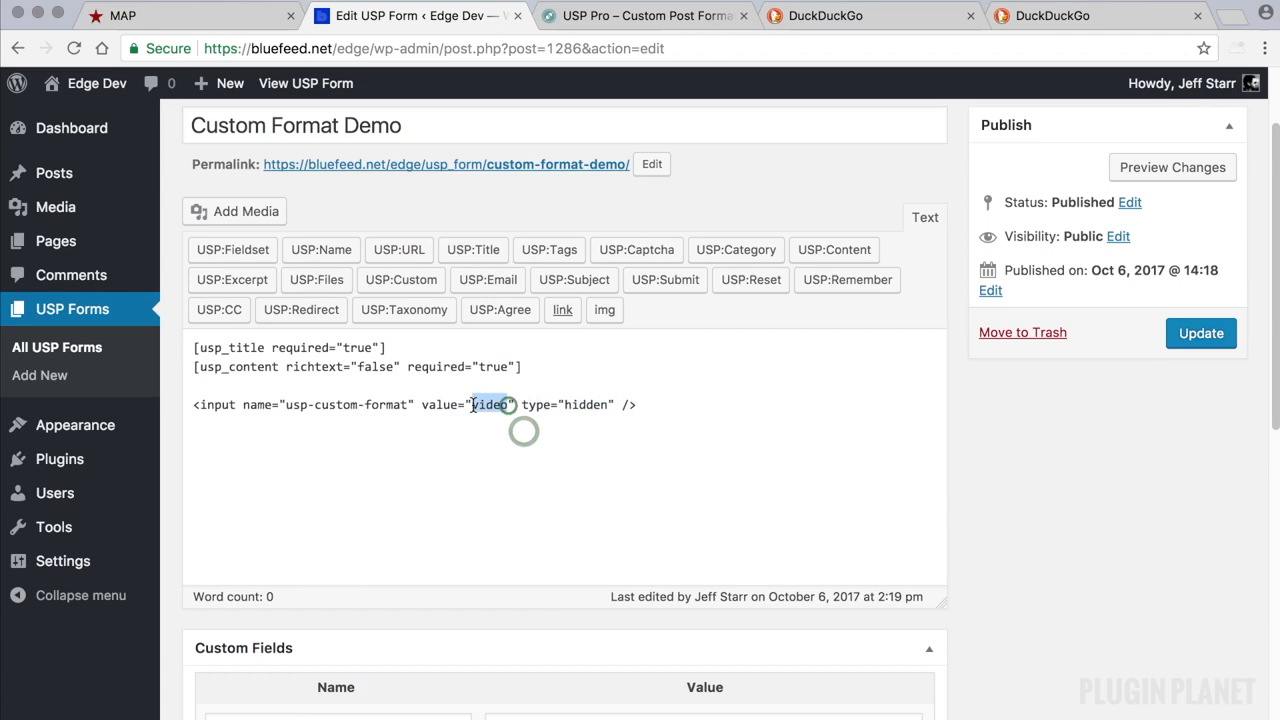
mouse_move(54, 172)
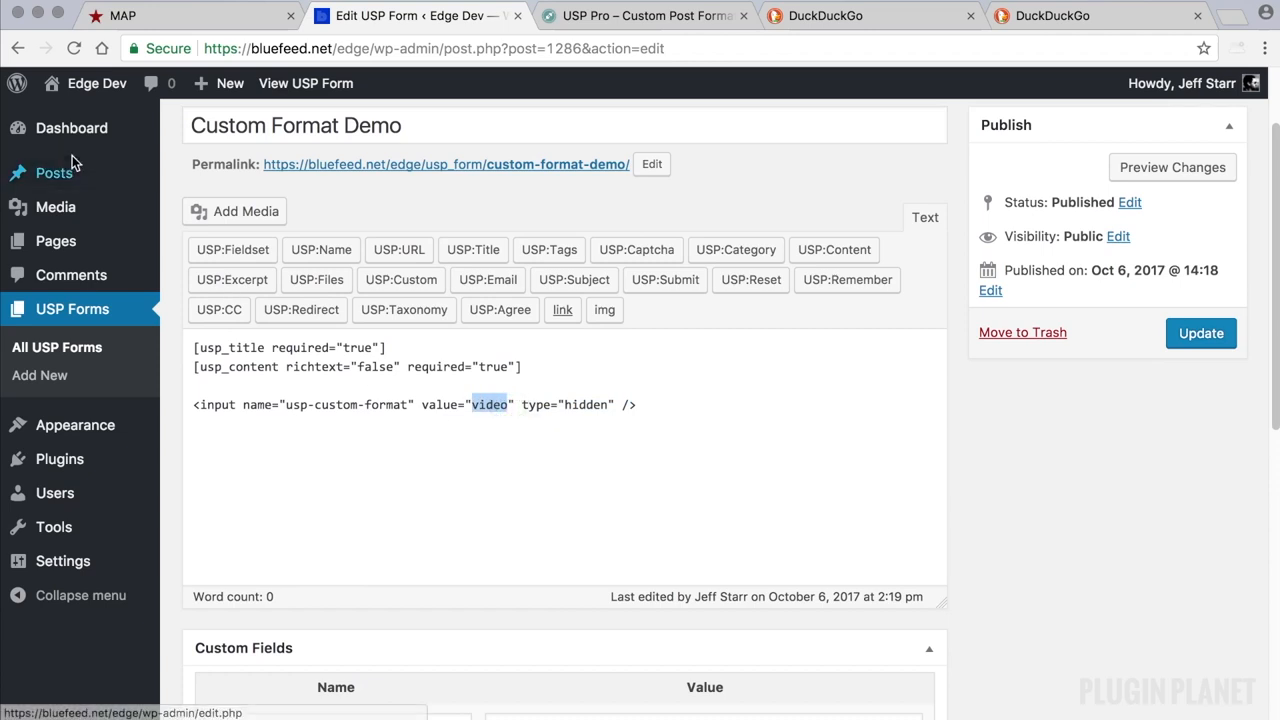
Step: Open the Hello world! post and check Screen Options for the Format box
click(54, 172)
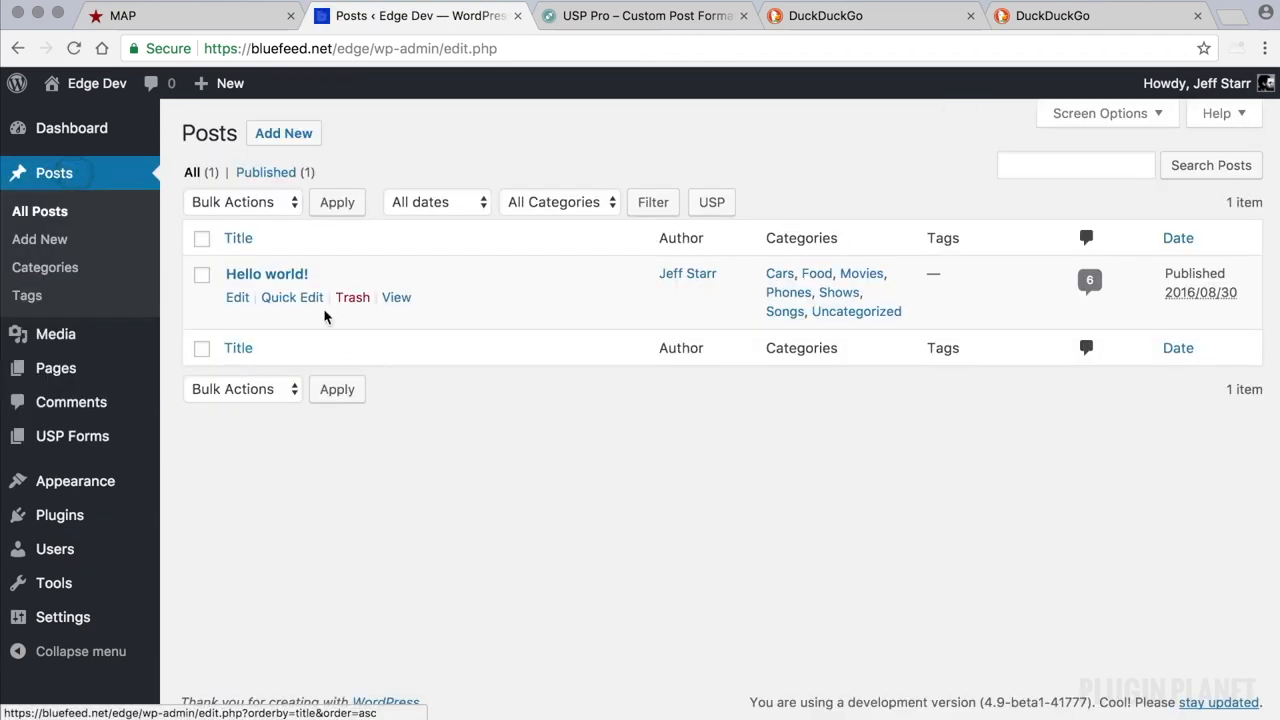
click(266, 272)
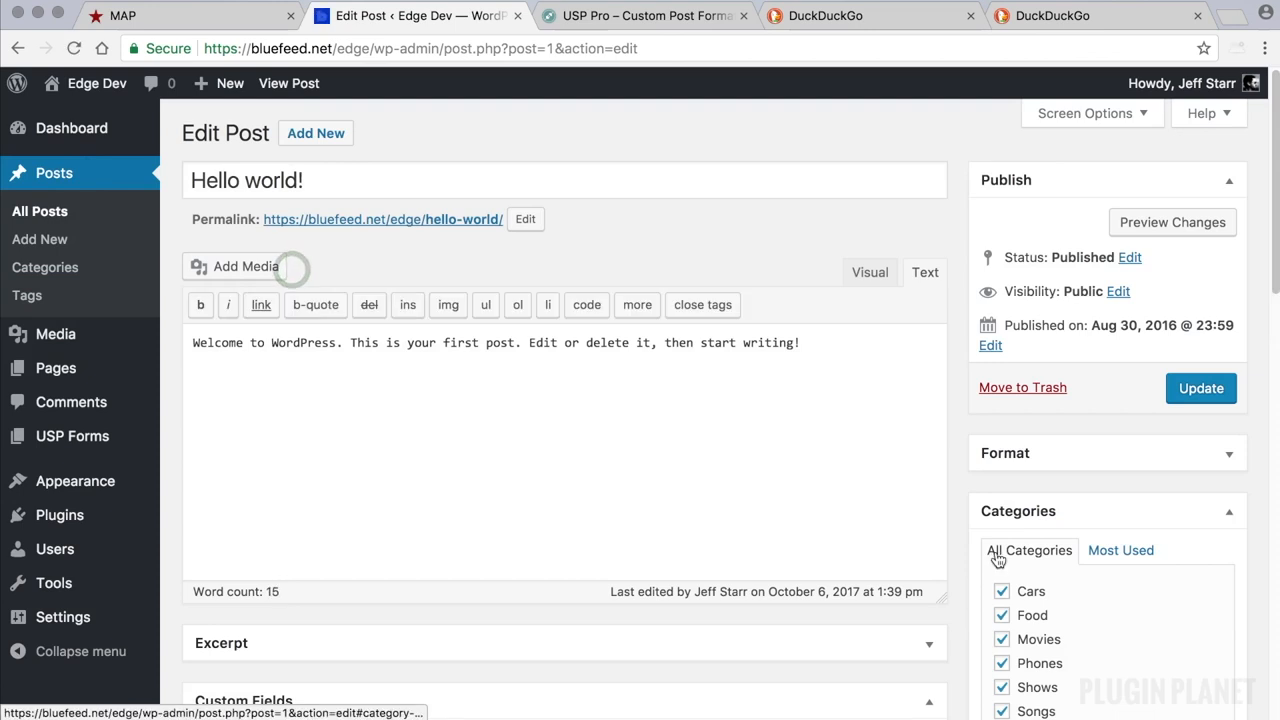
scroll(down, 3)
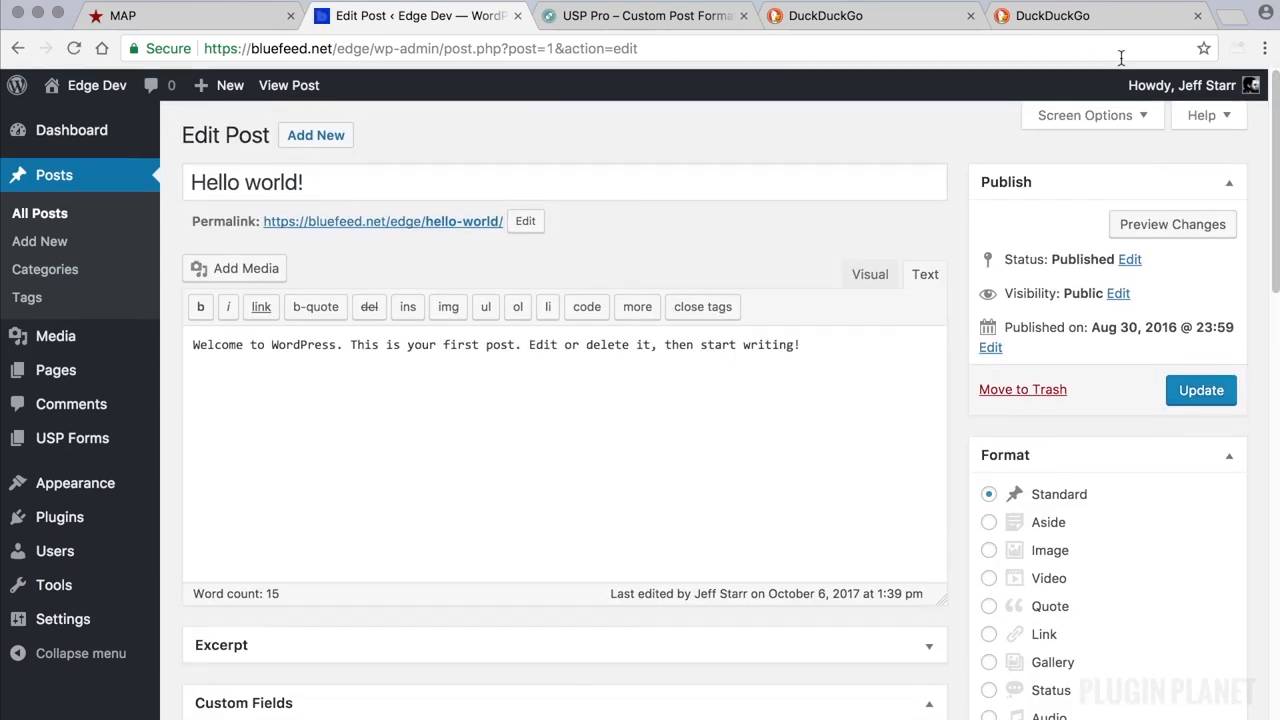
click(1084, 114)
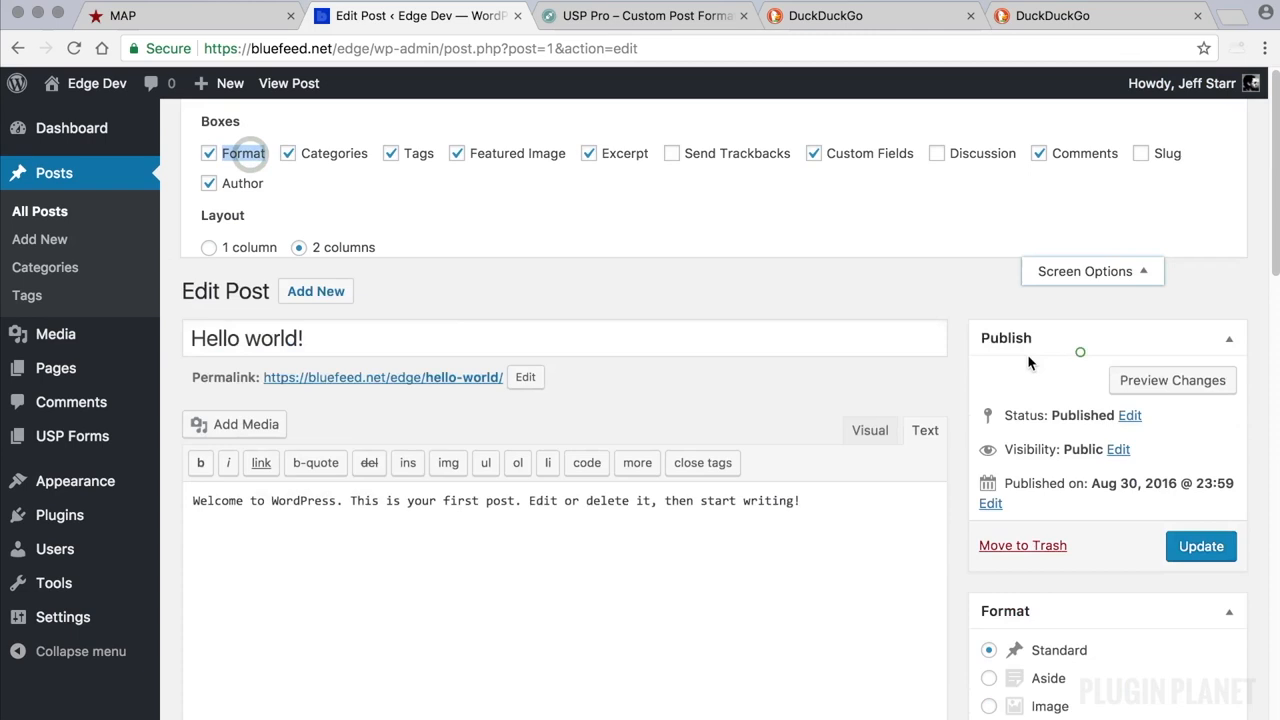
Step: Review the Format choices including Video, then return to the USP Forms list
scroll(down, 3)
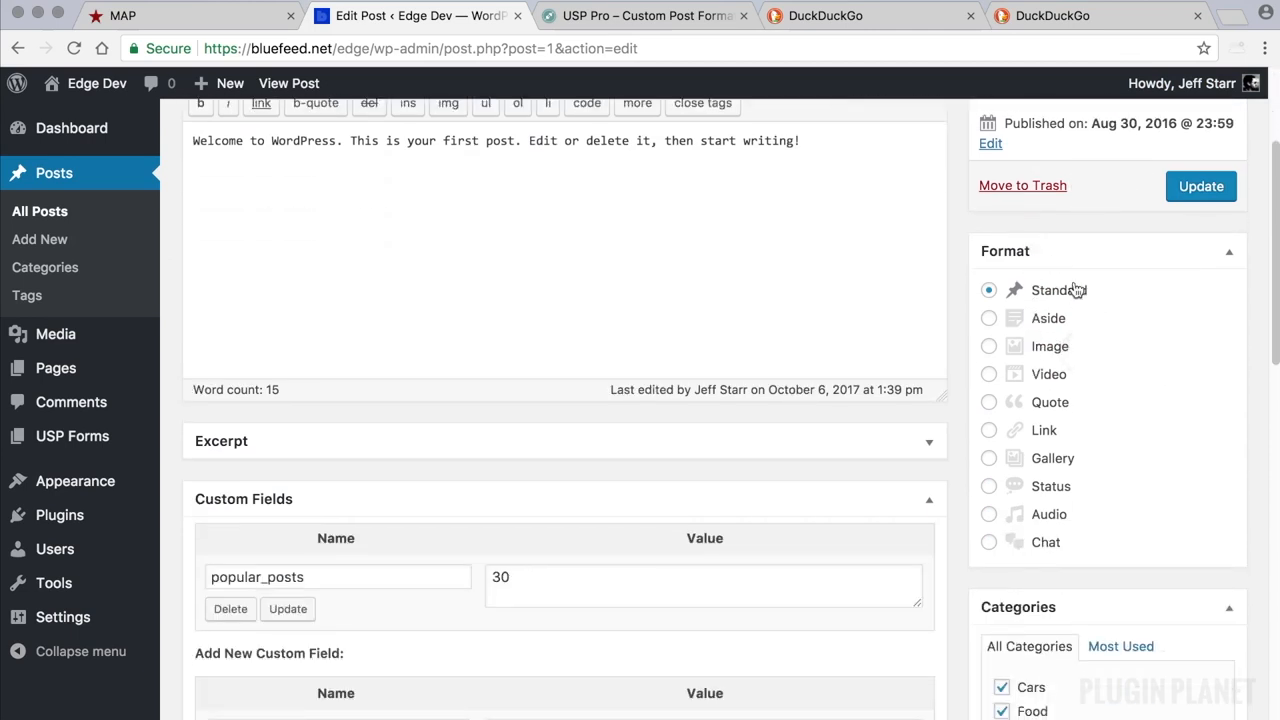
mouse_move(1038, 468)
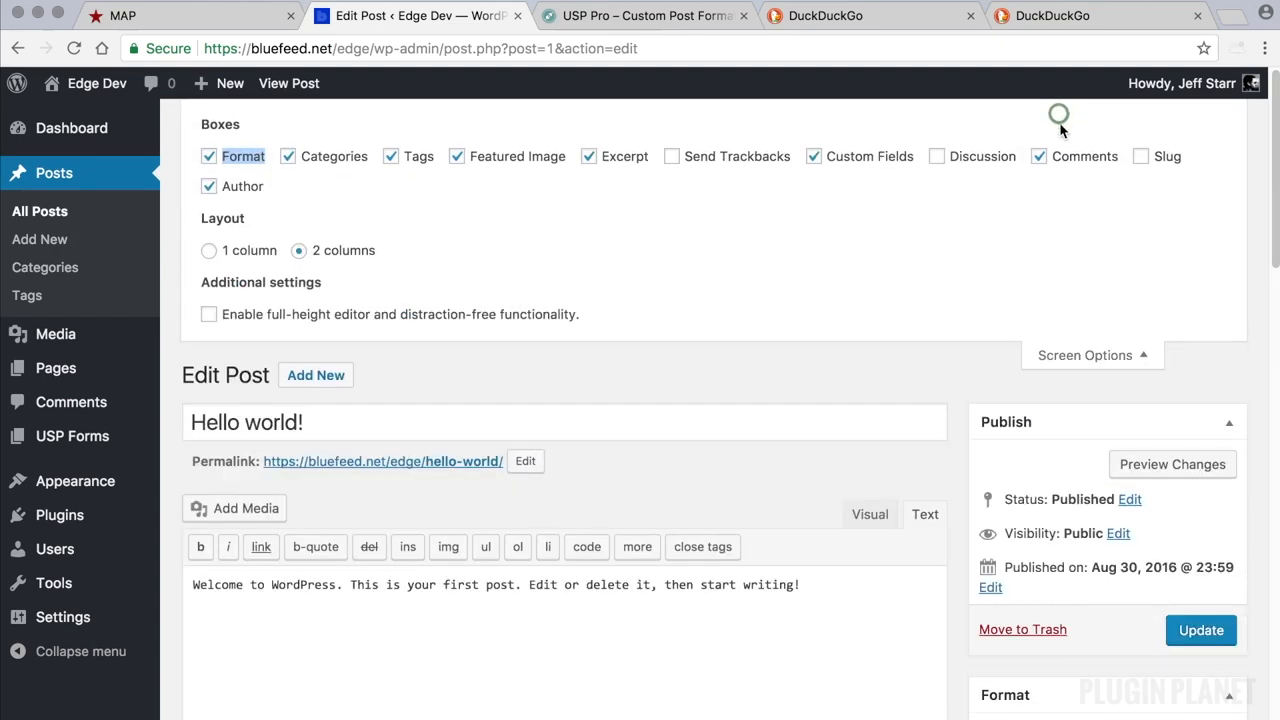
scroll(down, 3)
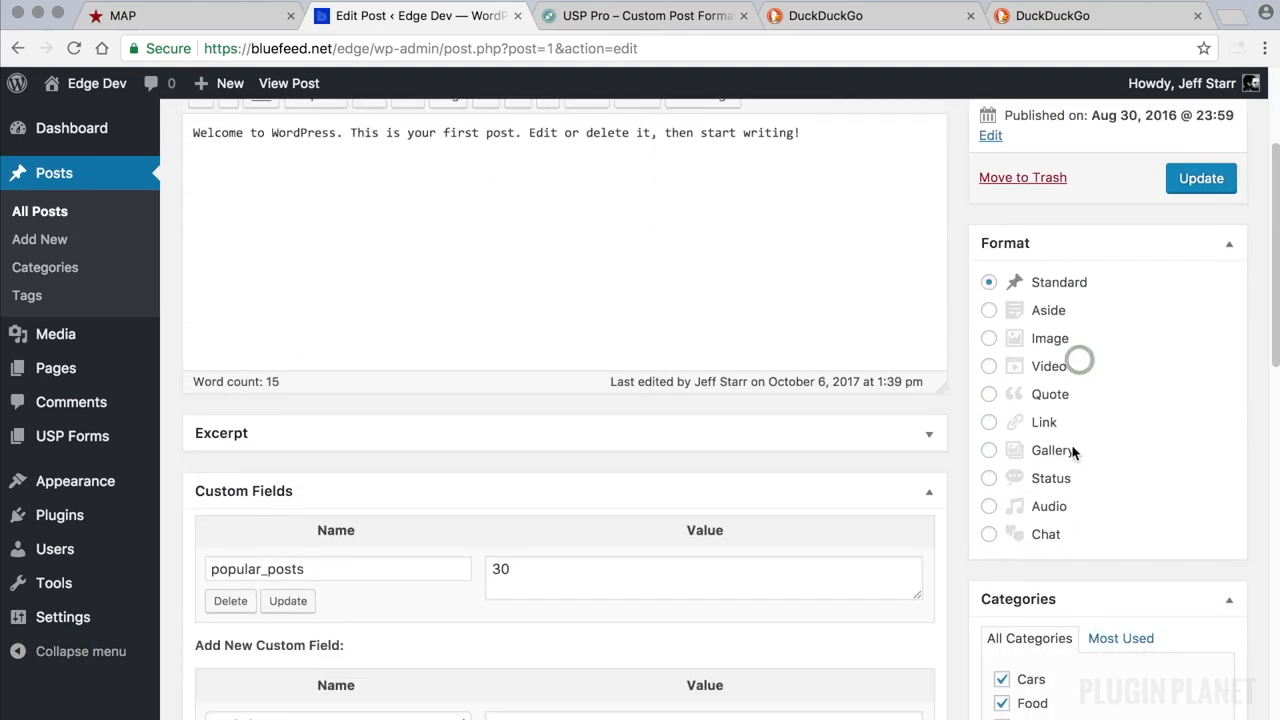
mouse_move(1104, 350)
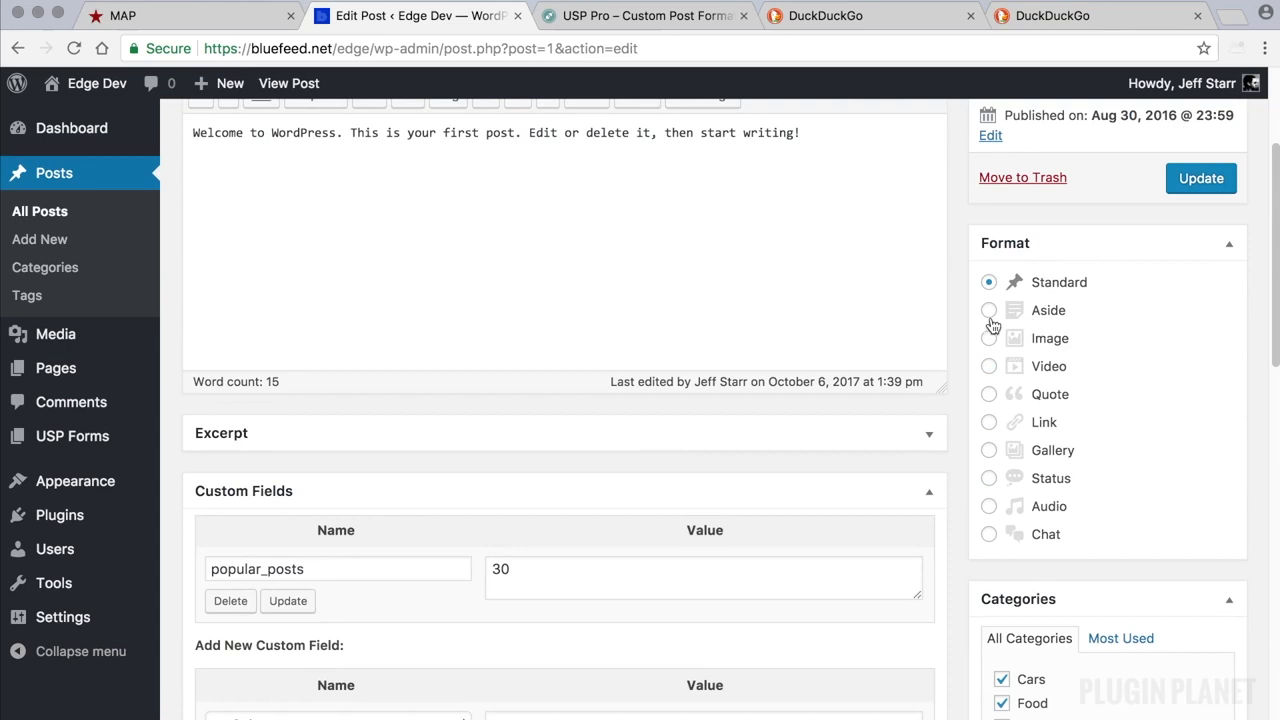
click(988, 310)
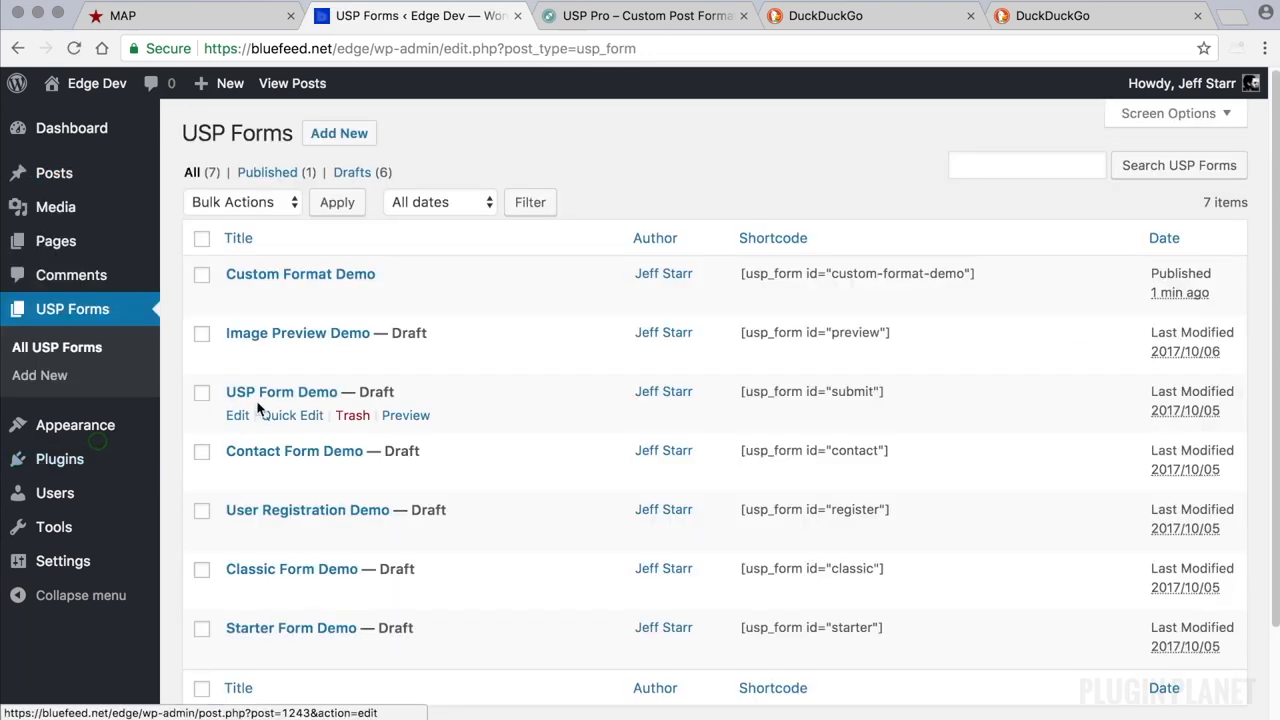
Step: Change the hidden format value from 'video' to 'aside', update the form, and view its page
click(300, 272)
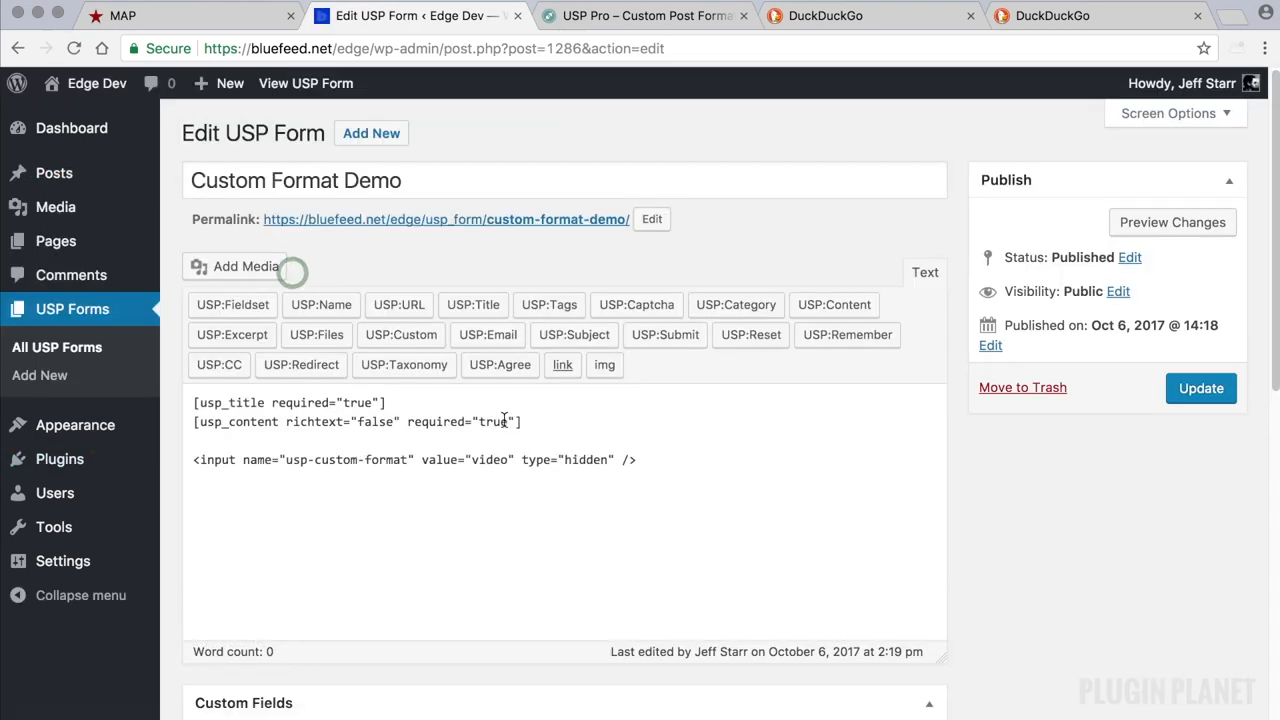
double_click(488, 458)
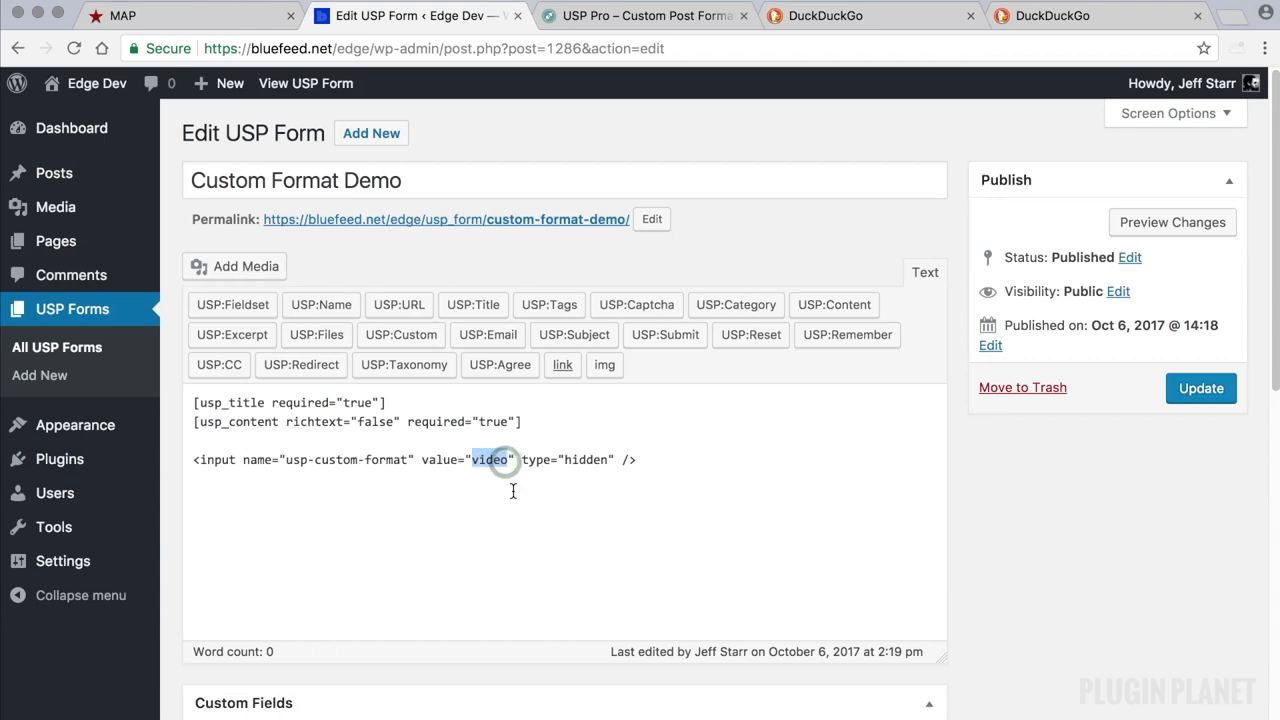
text(aside)
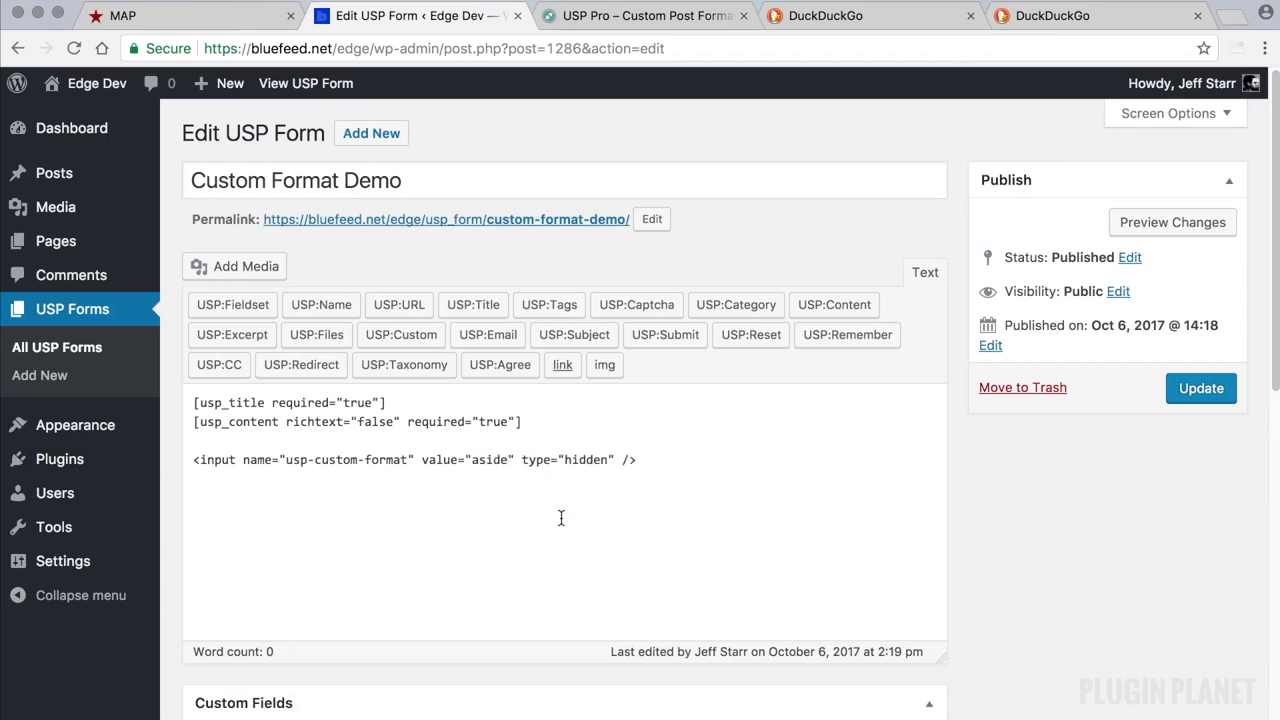
click(1200, 388)
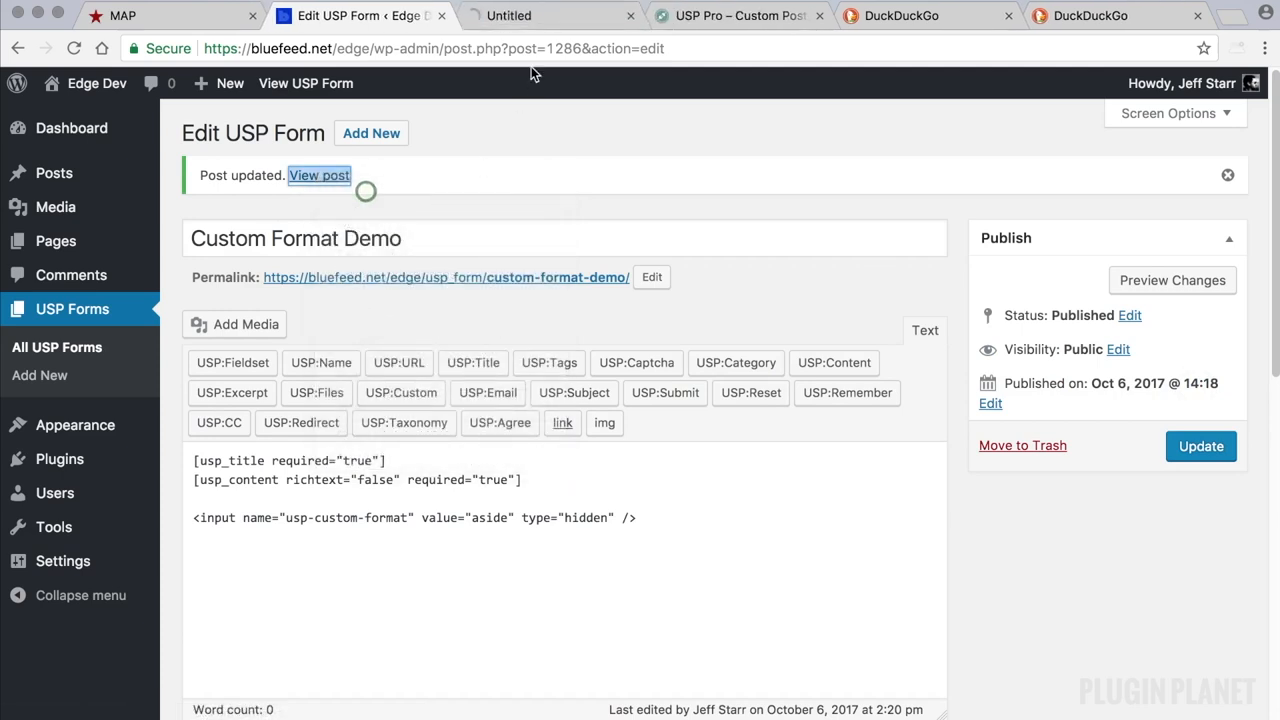
click(318, 176)
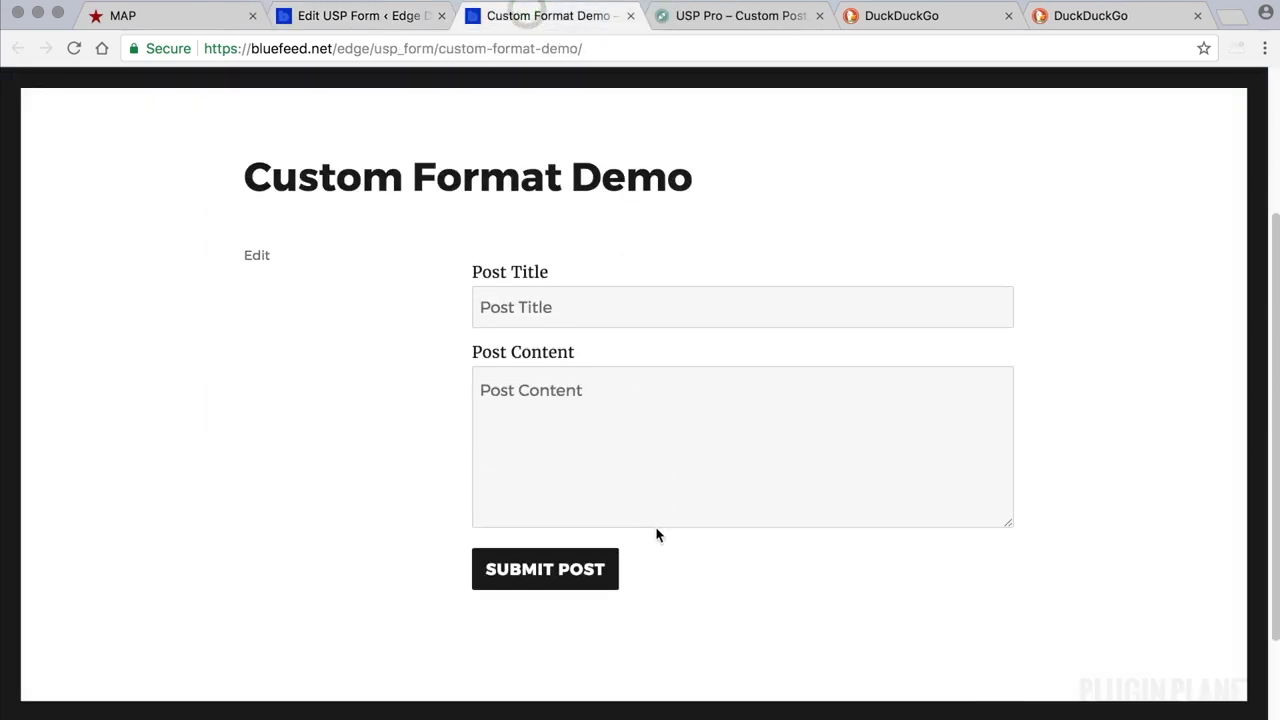
Step: Submit the form with title 'Aside Post' and content 'aside content..', then go to the posts list
click(542, 306)
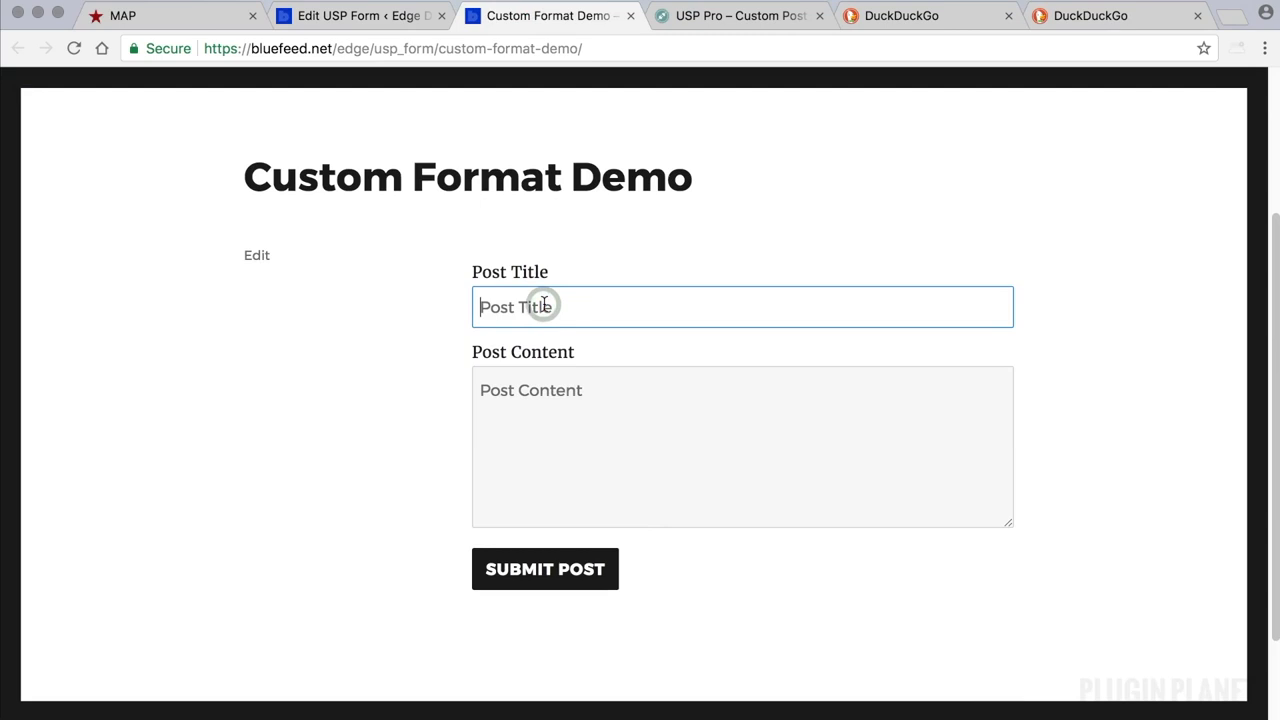
text(Asi)
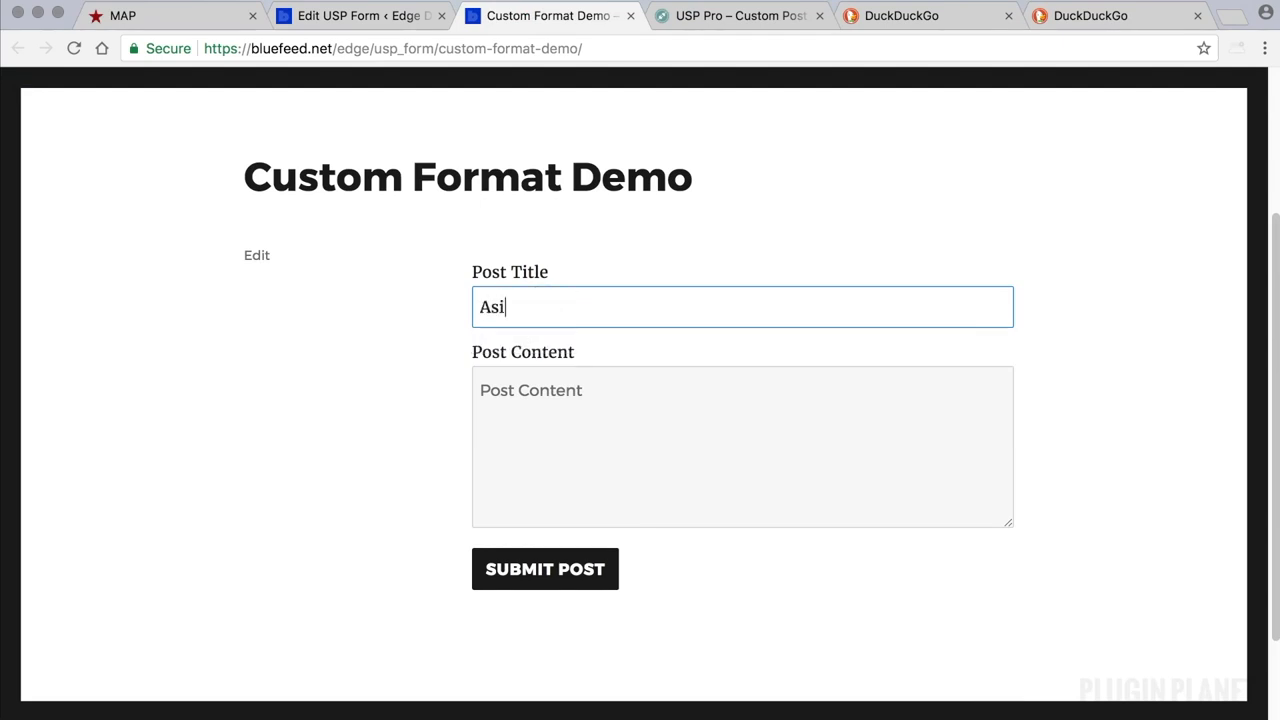
click(742, 446)
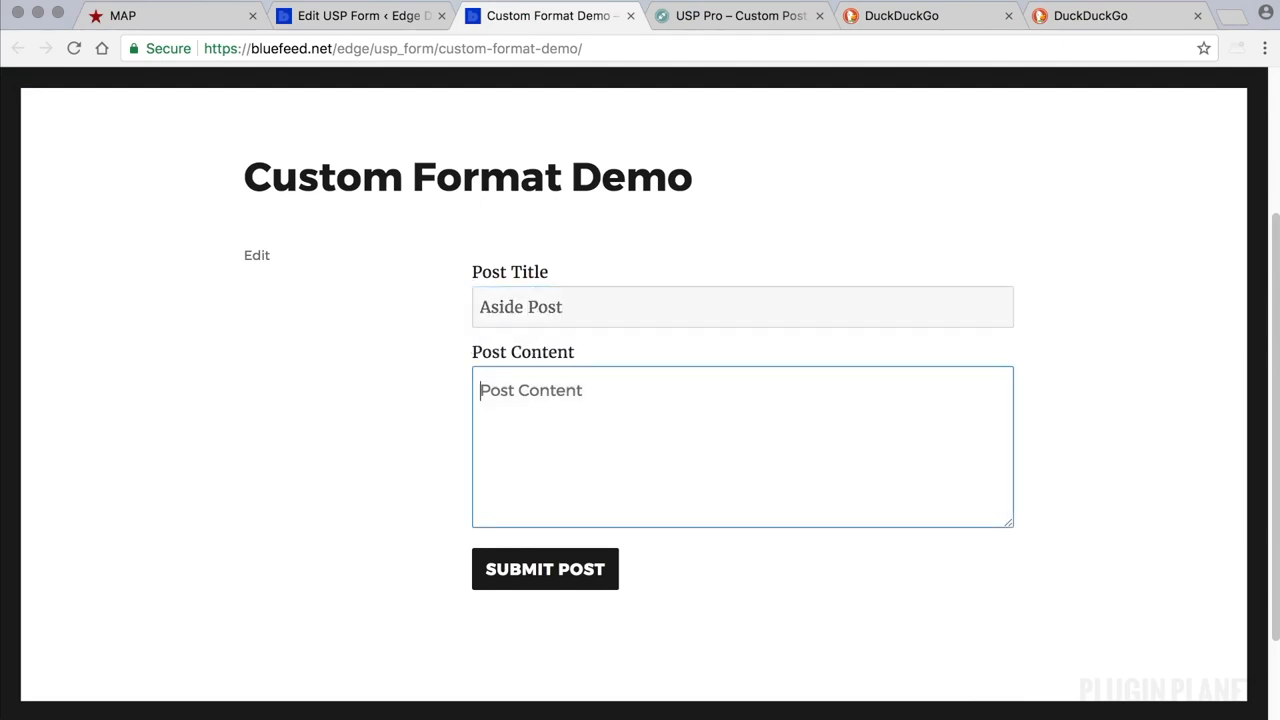
text(as)
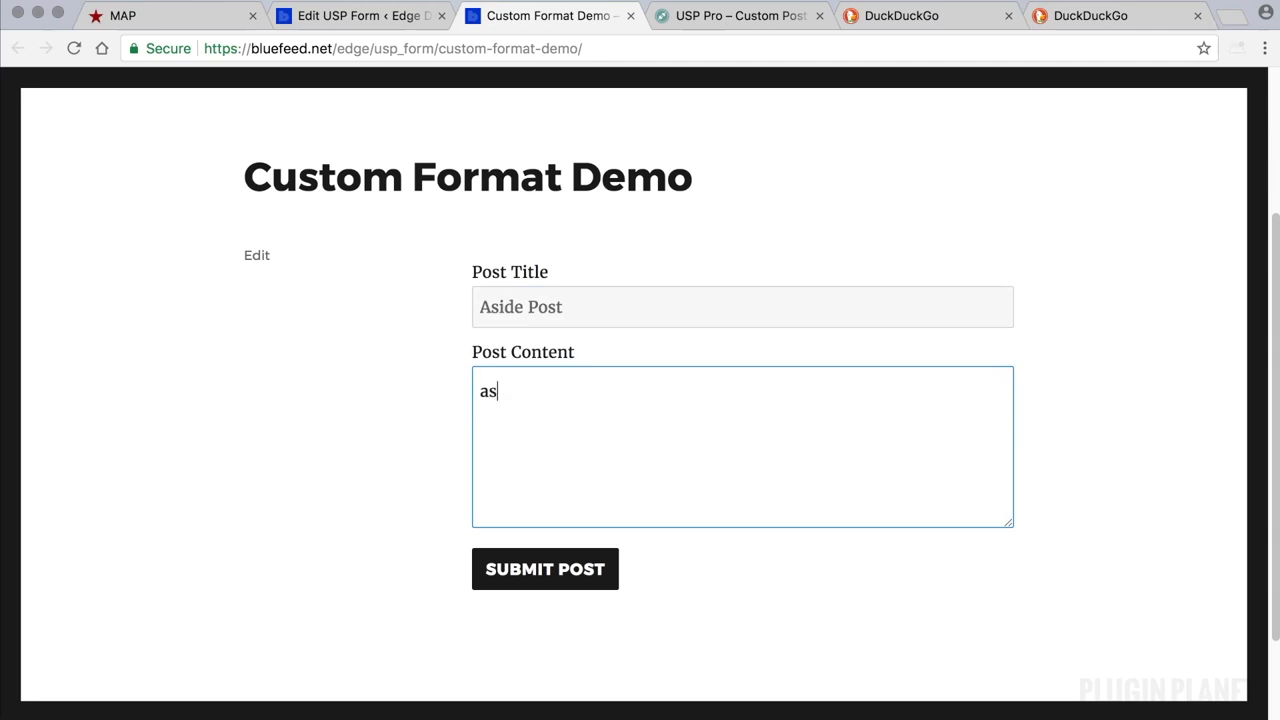
text(aside content..)
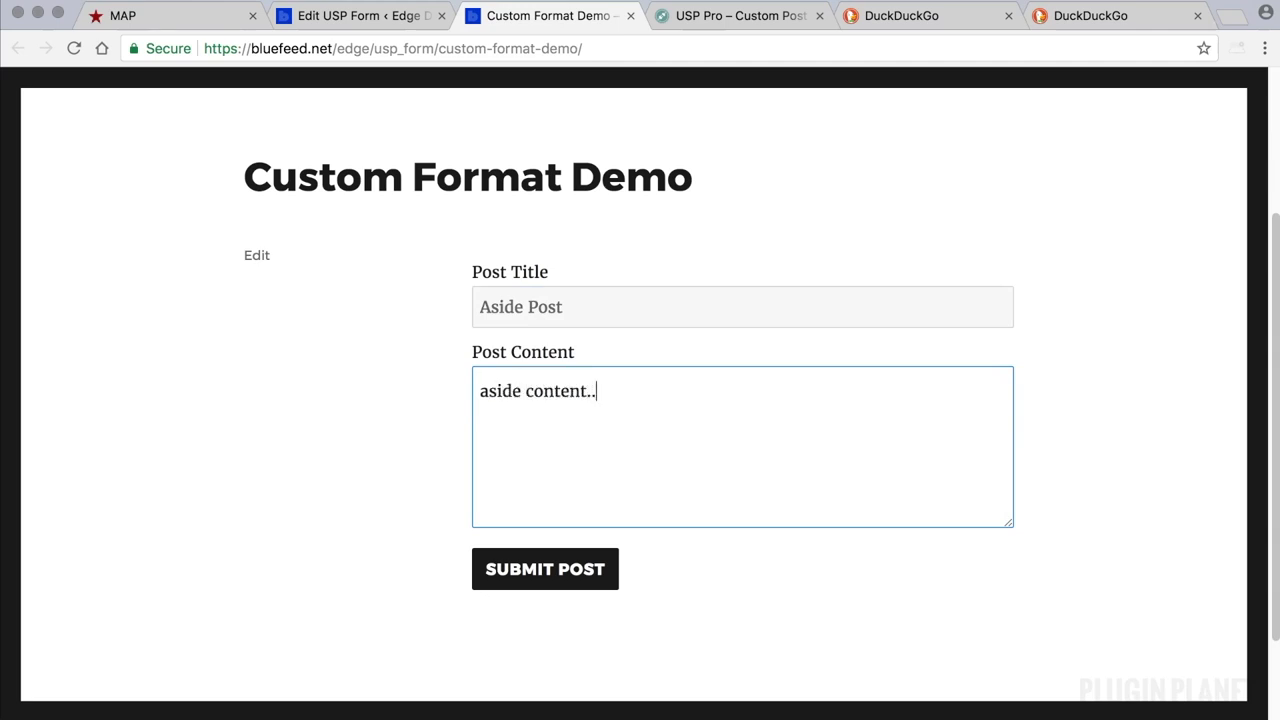
mouse_move(588, 500)
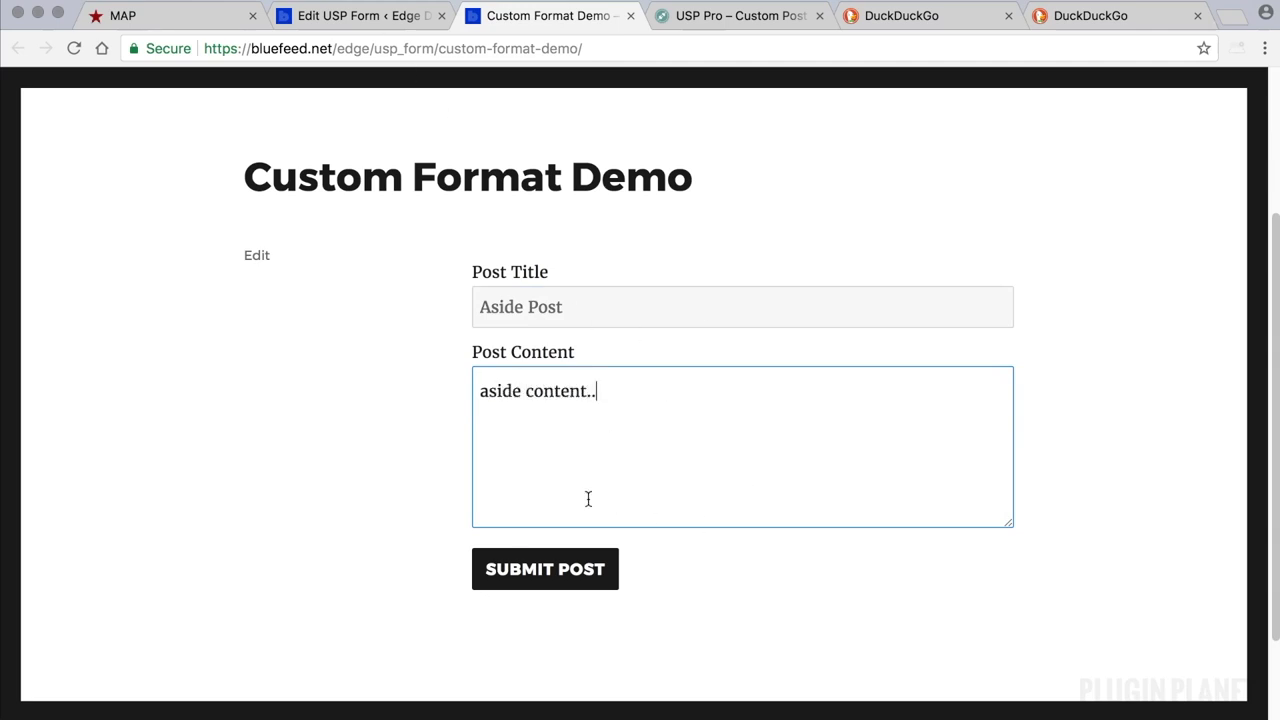
click(544, 568)
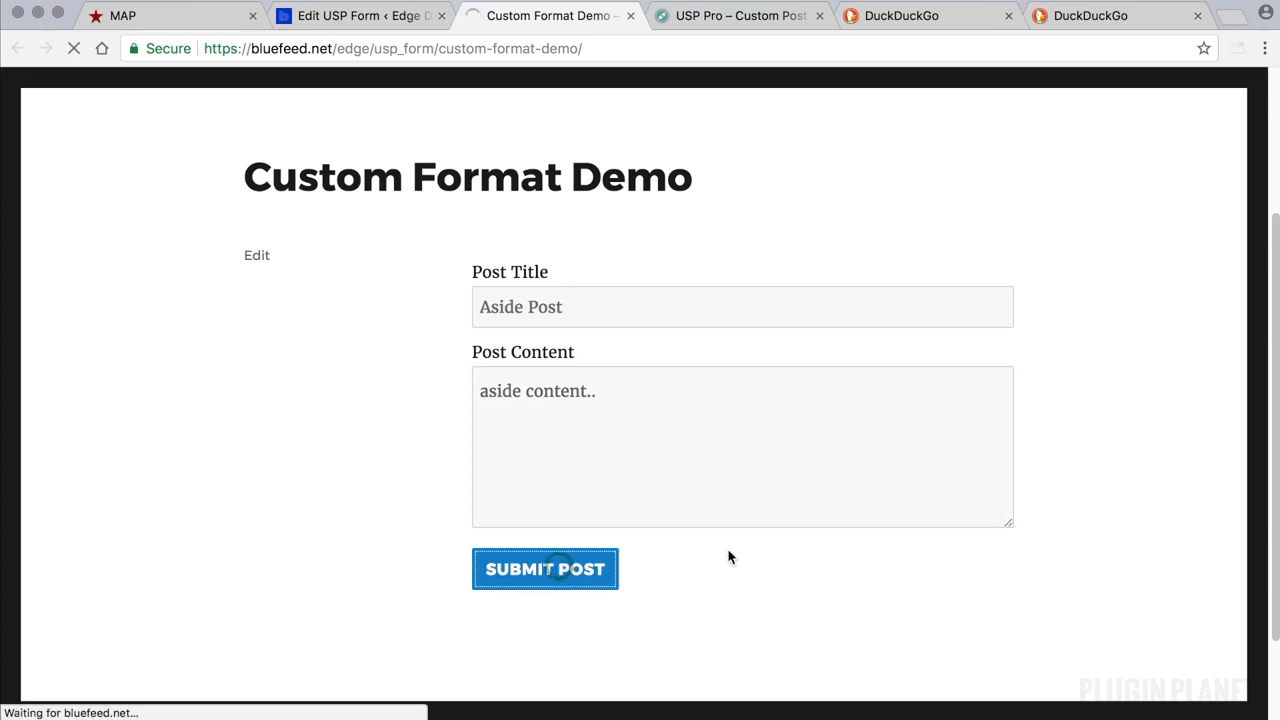
click(544, 568)
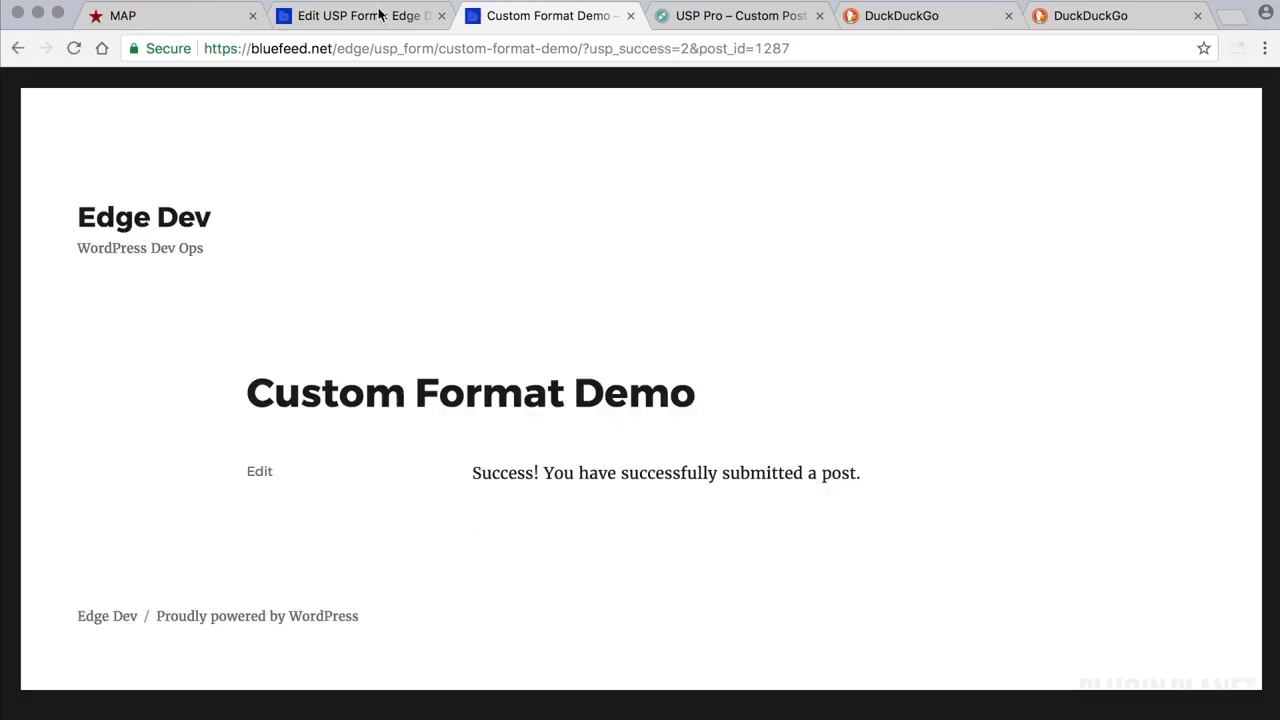
click(360, 16)
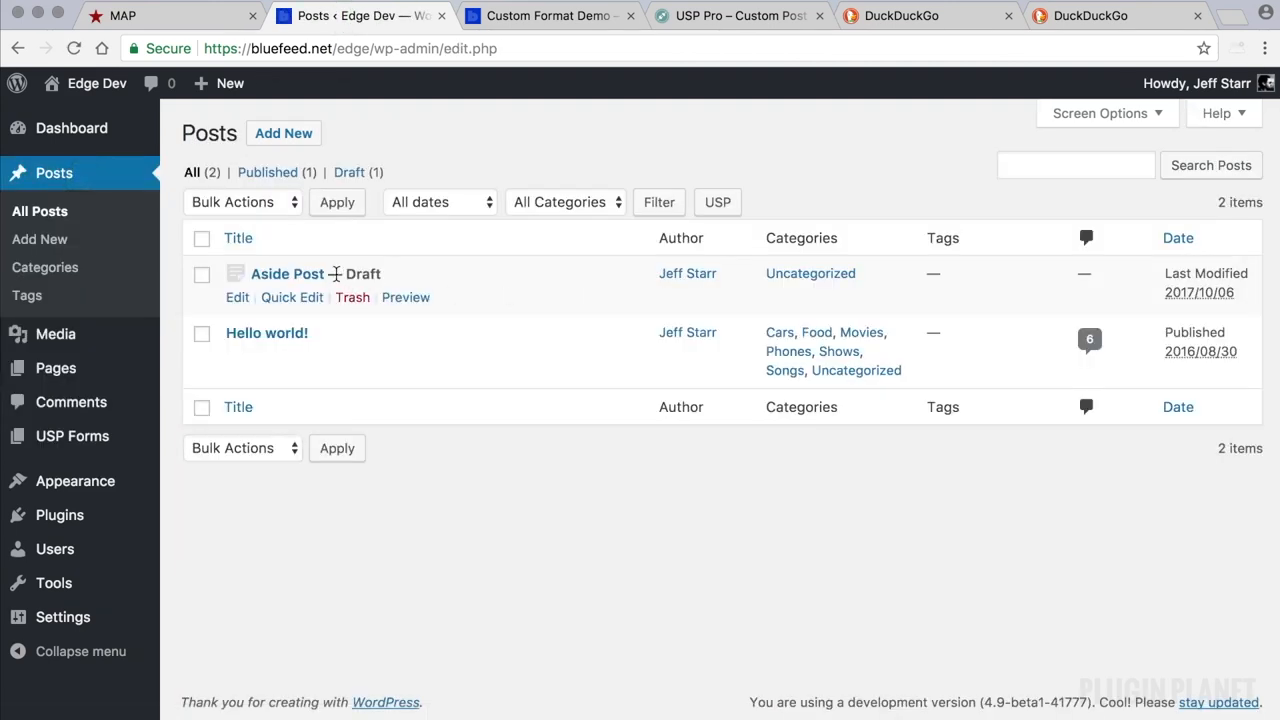
Step: Open the Aside Post draft, confirm its Aside format, and preview it in a new tab
click(288, 272)
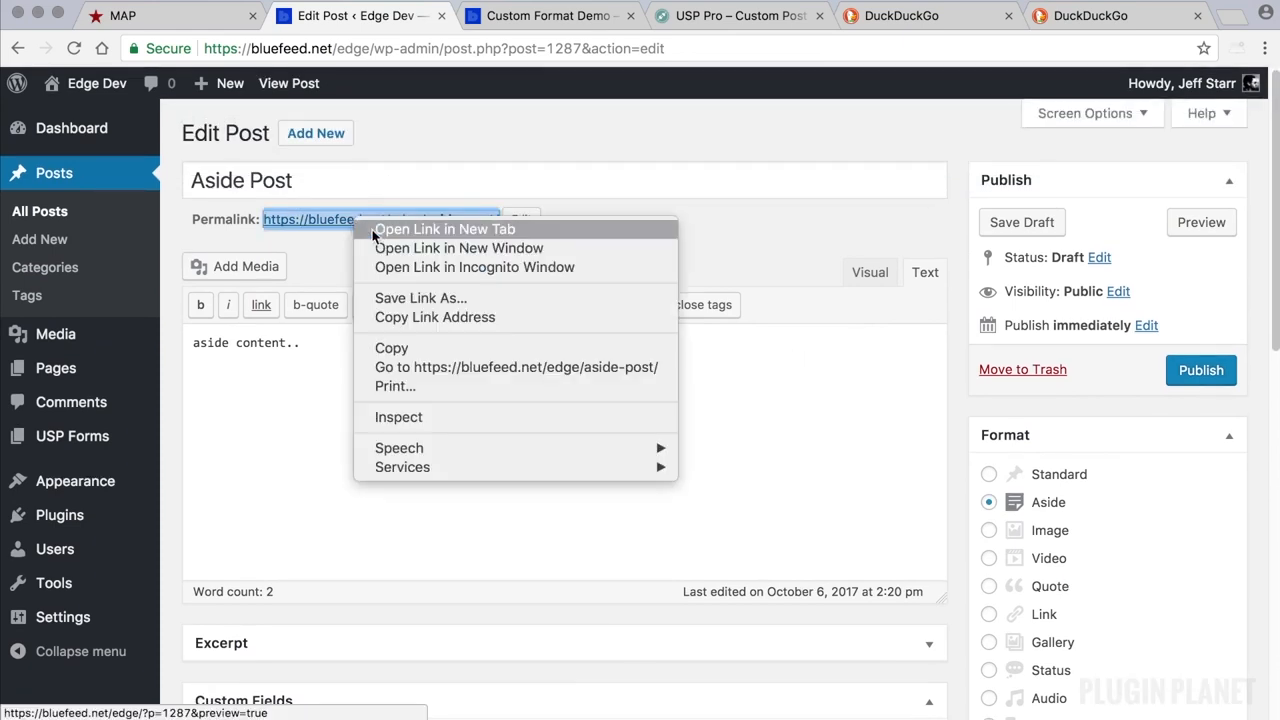
click(444, 228)
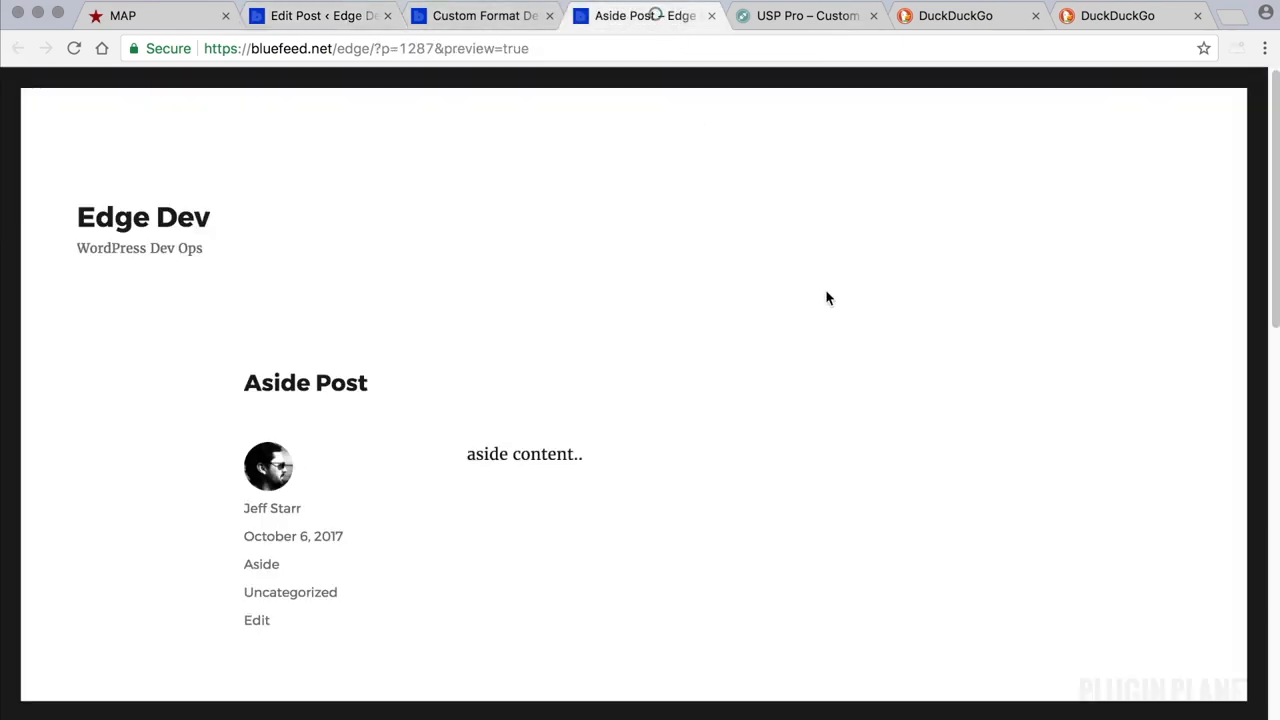
scroll(down, 3)
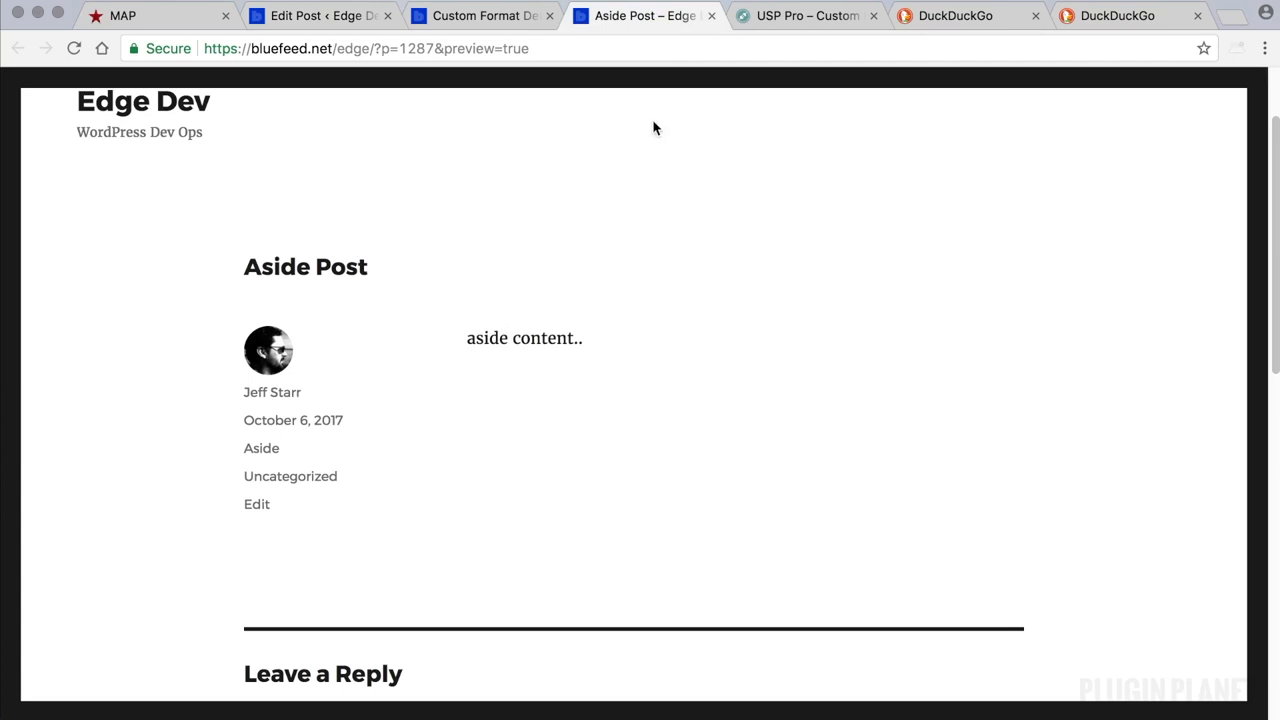
click(318, 16)
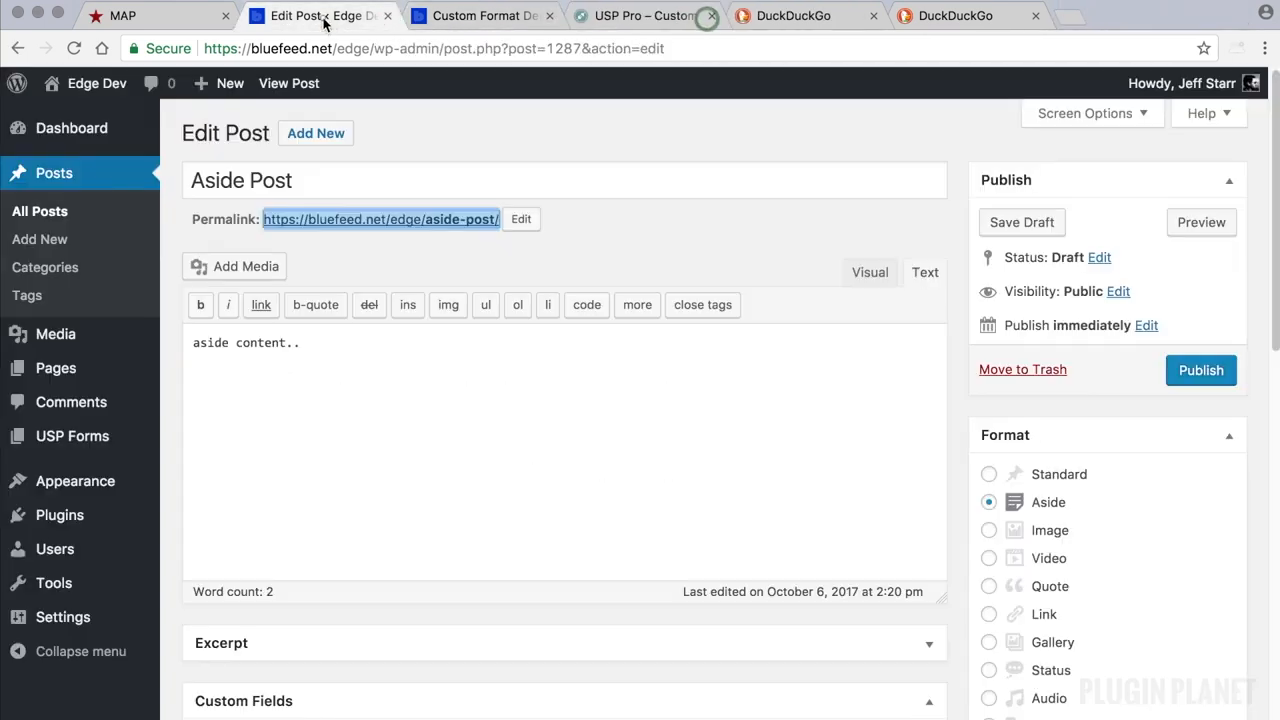